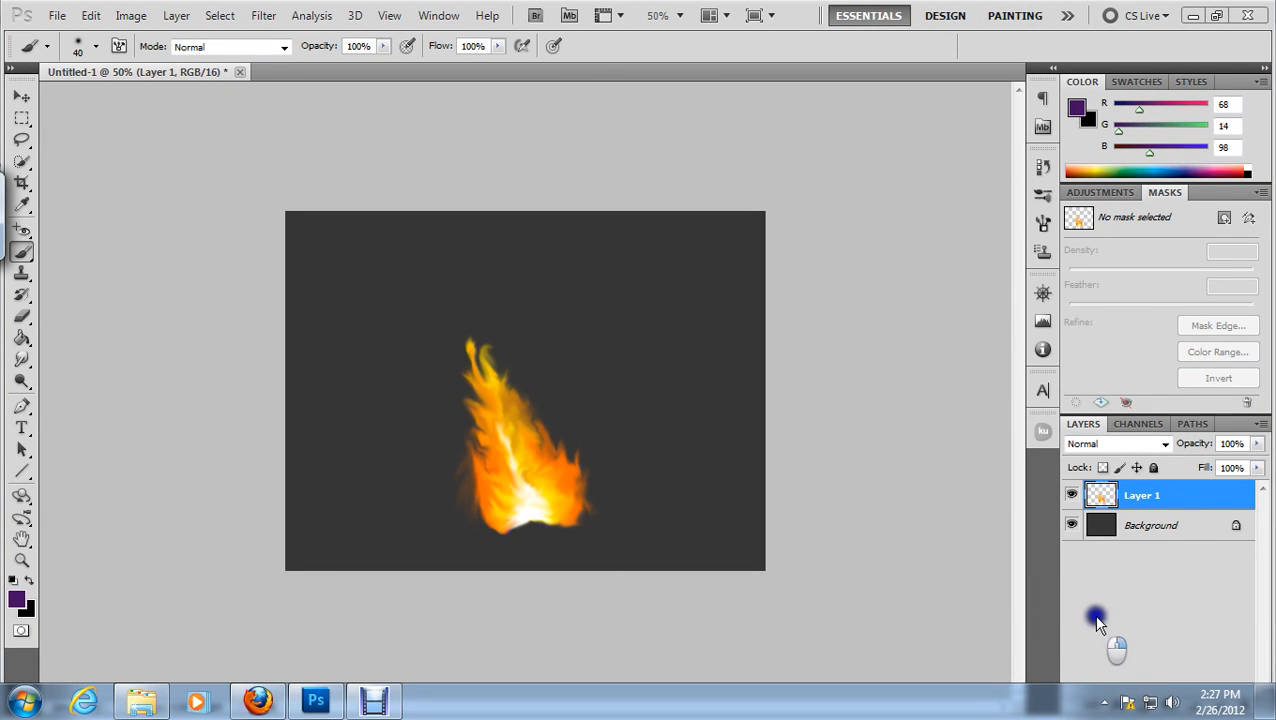
mouse_move(580, 404)
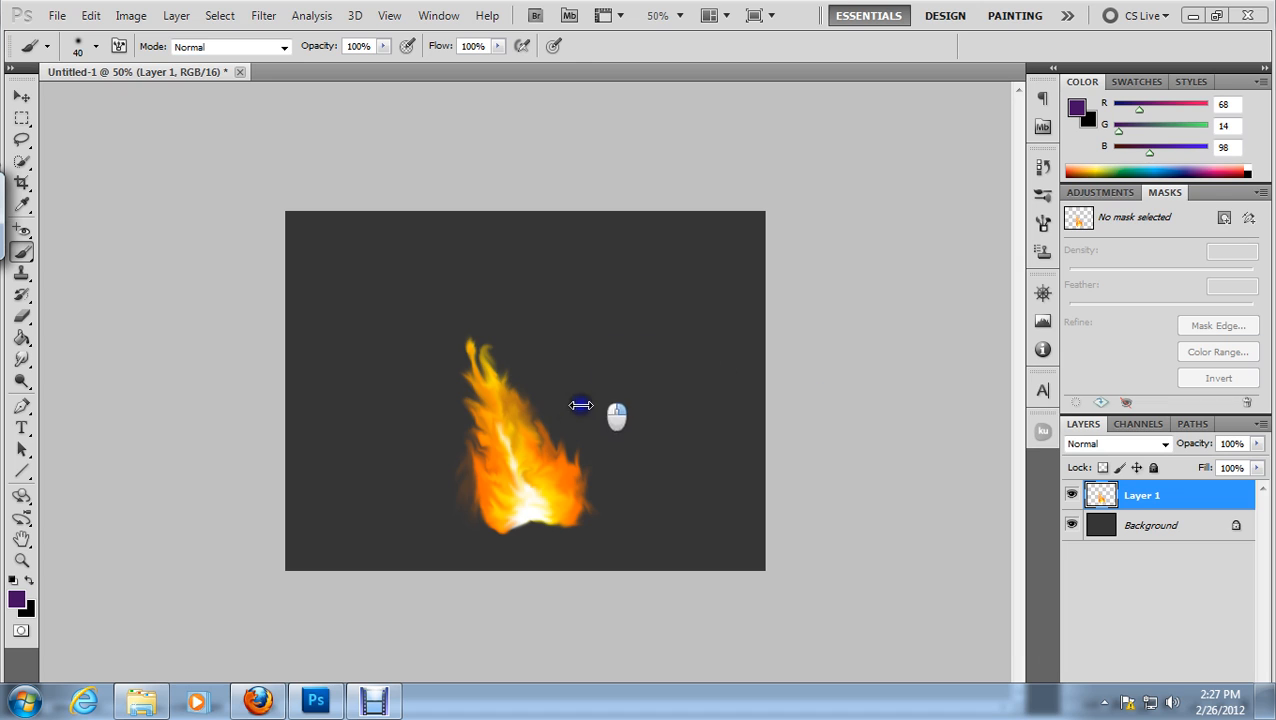
mouse_move(528, 378)
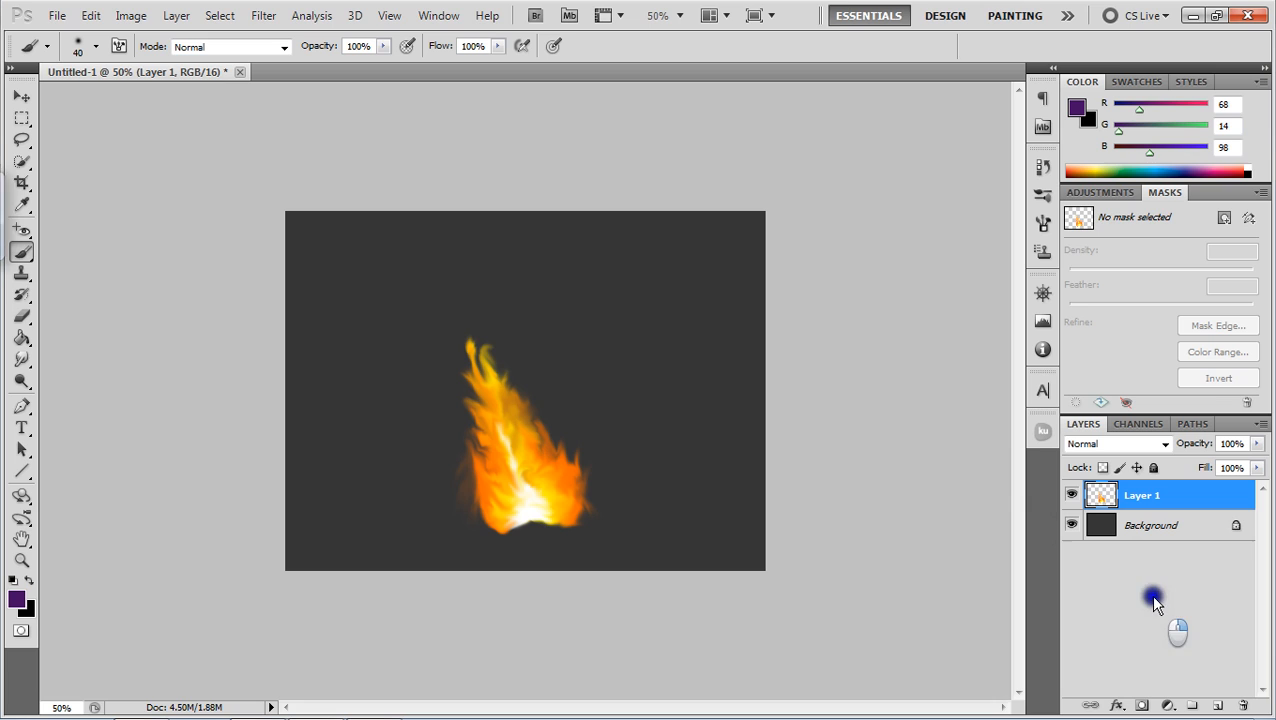
mouse_move(1210, 584)
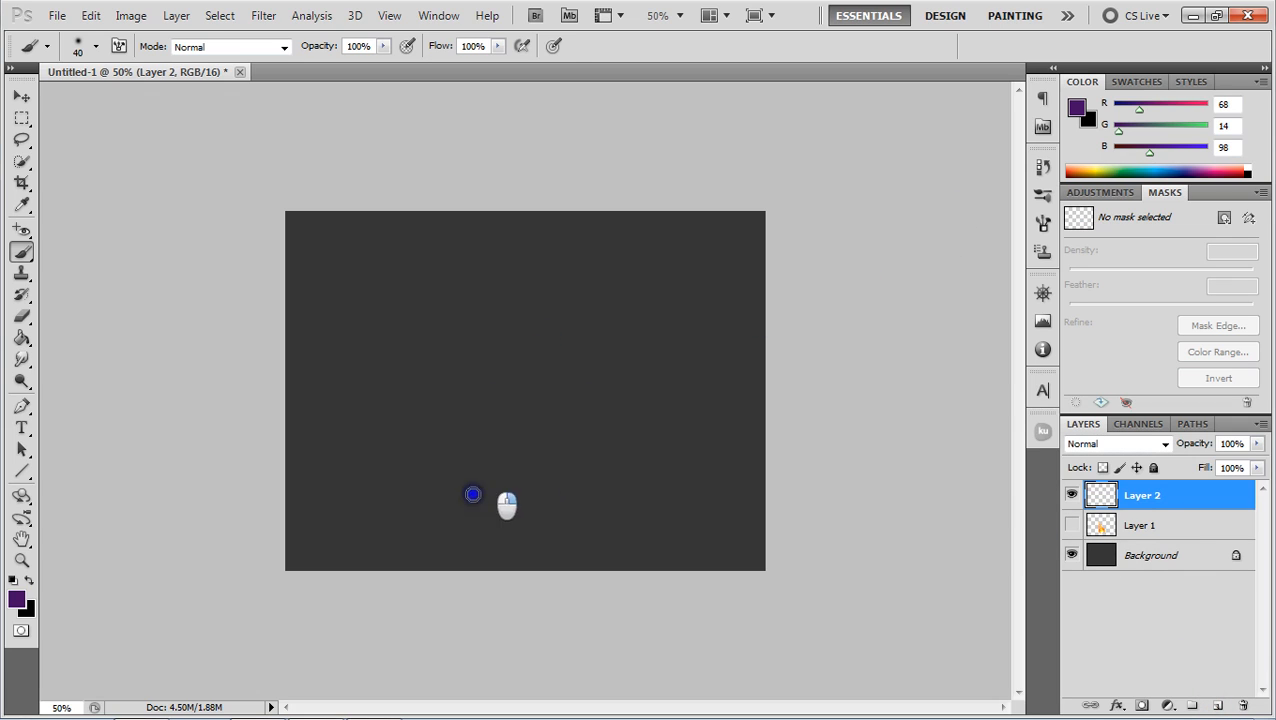
mouse_move(508, 558)
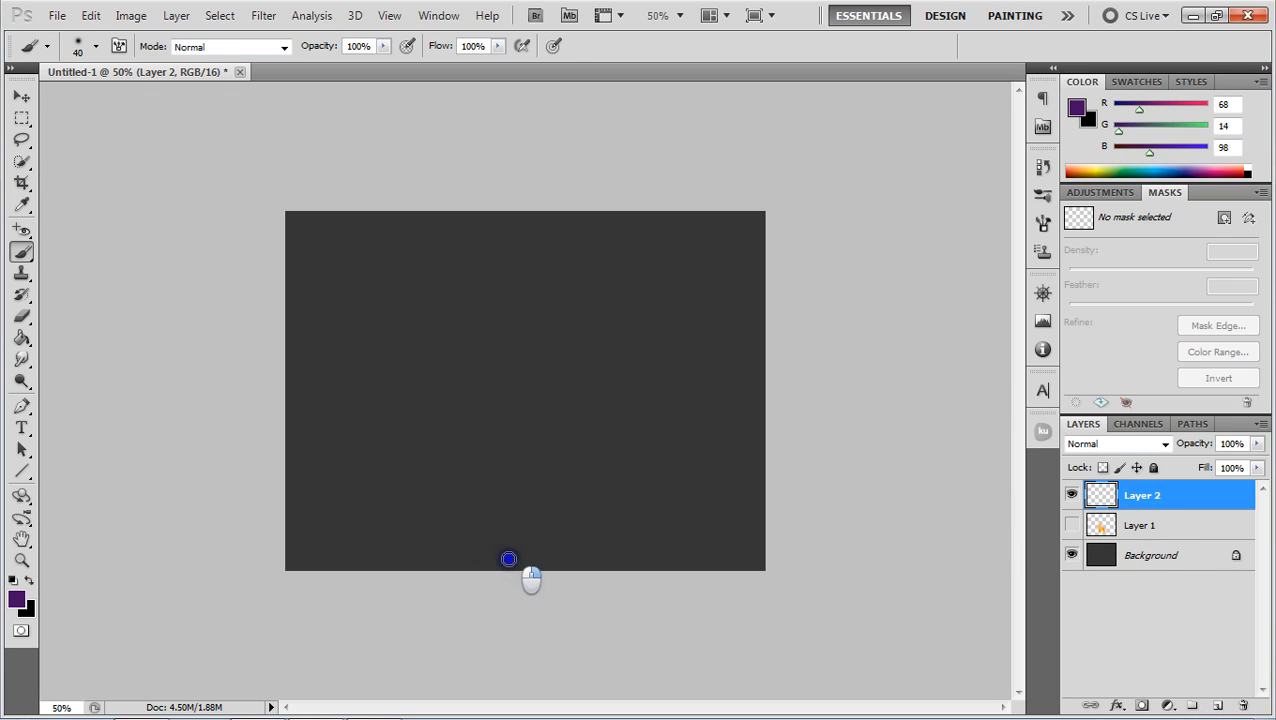
mouse_move(496, 480)
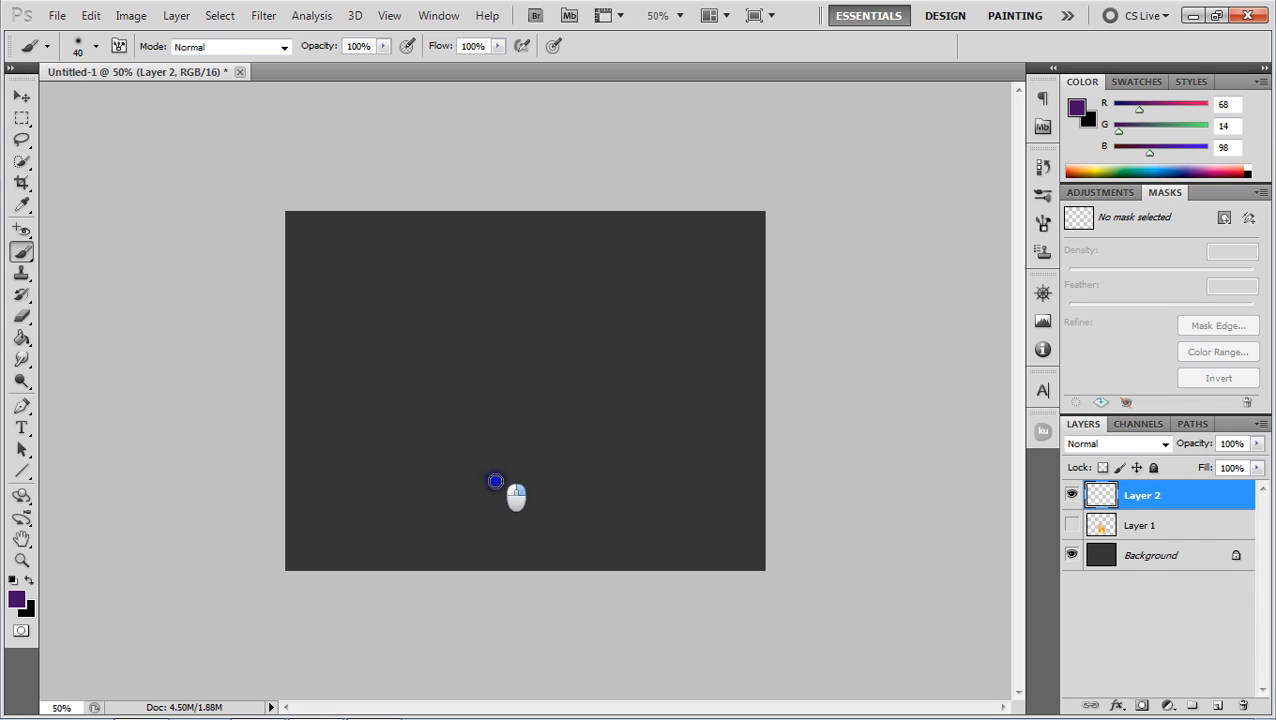
mouse_move(520, 522)
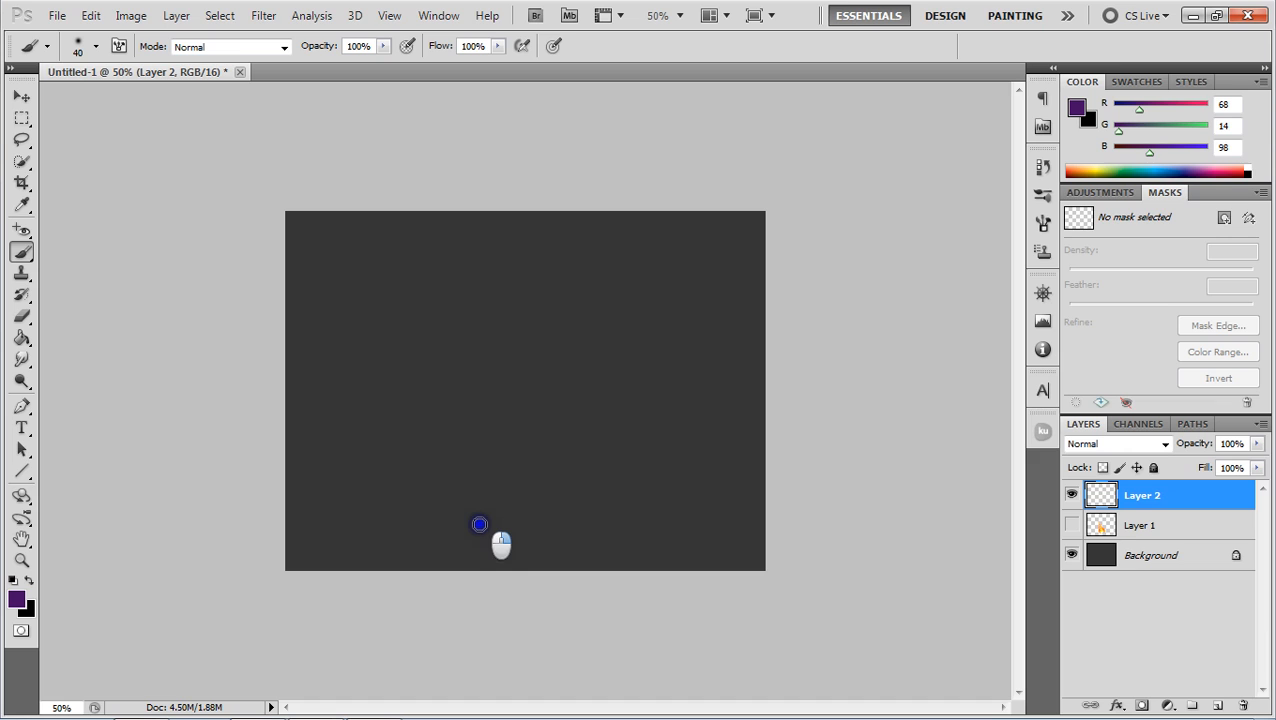
- Paint a tall purple flame silhouette with a curled tip on Layer 2 using the Brush
left_click_drag(480, 524, 560, 528)
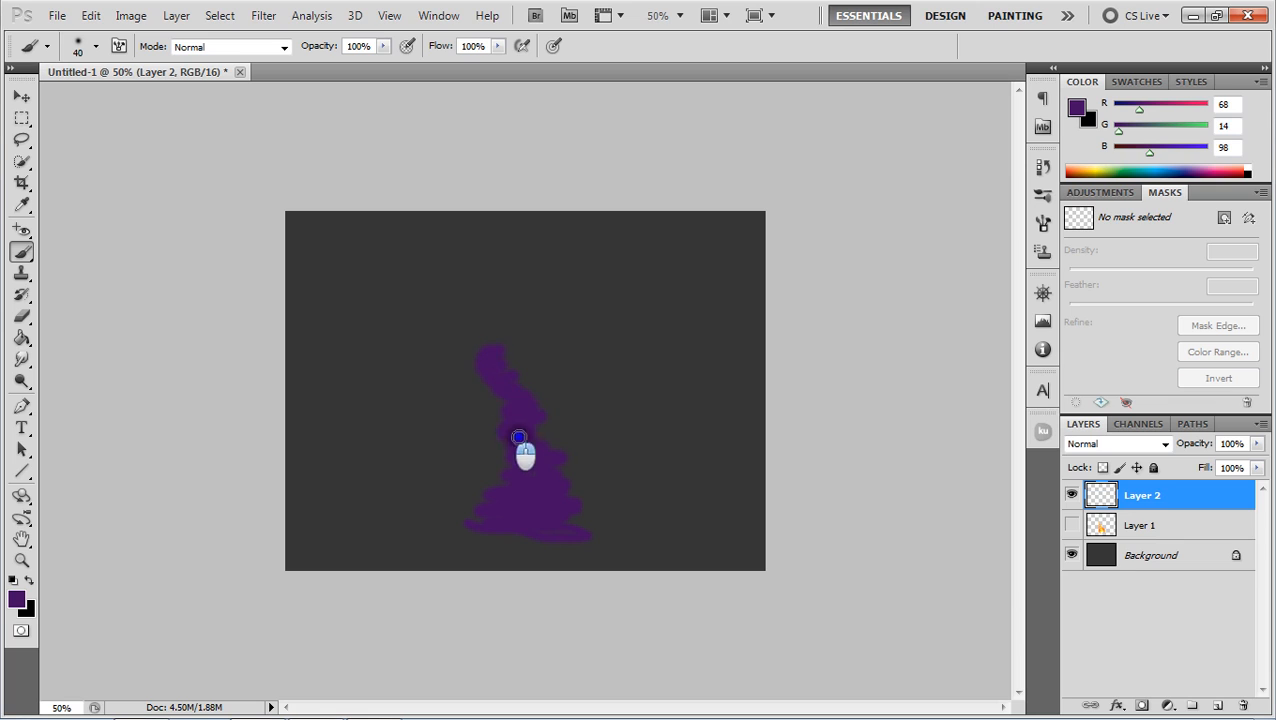
left_click_drag(520, 436, 580, 524)
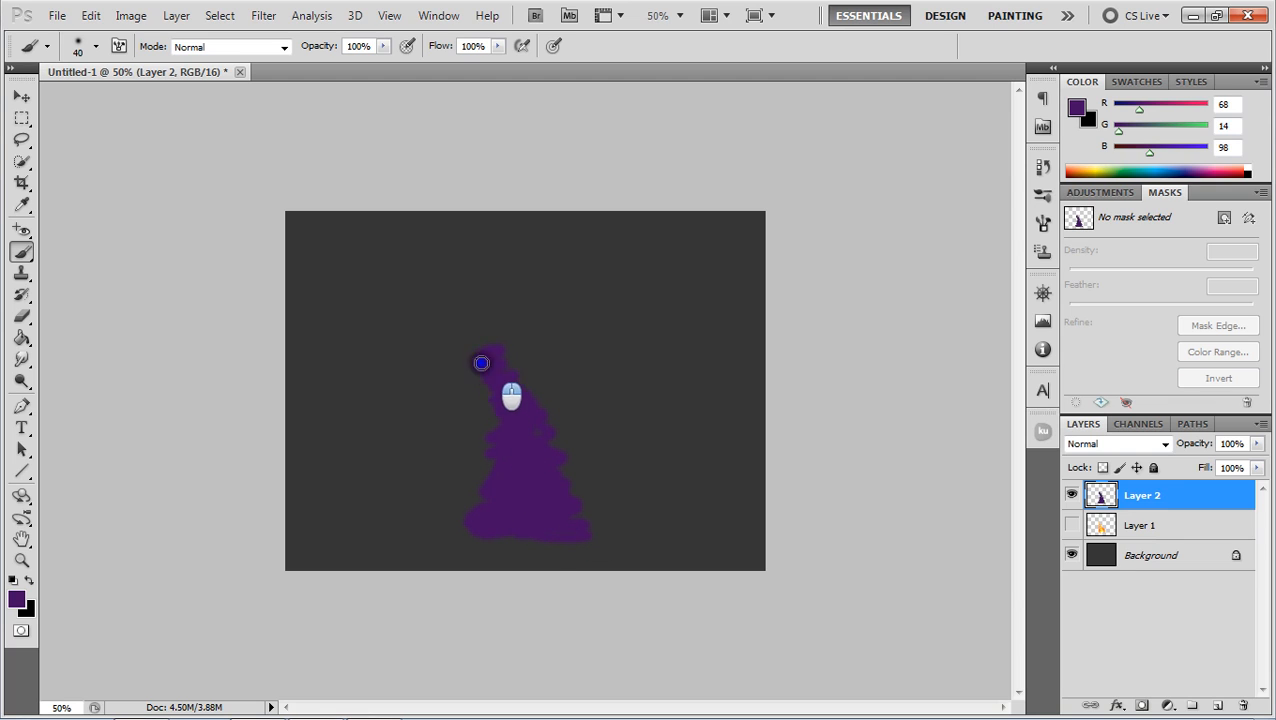
left_click_drag(480, 364, 488, 512)
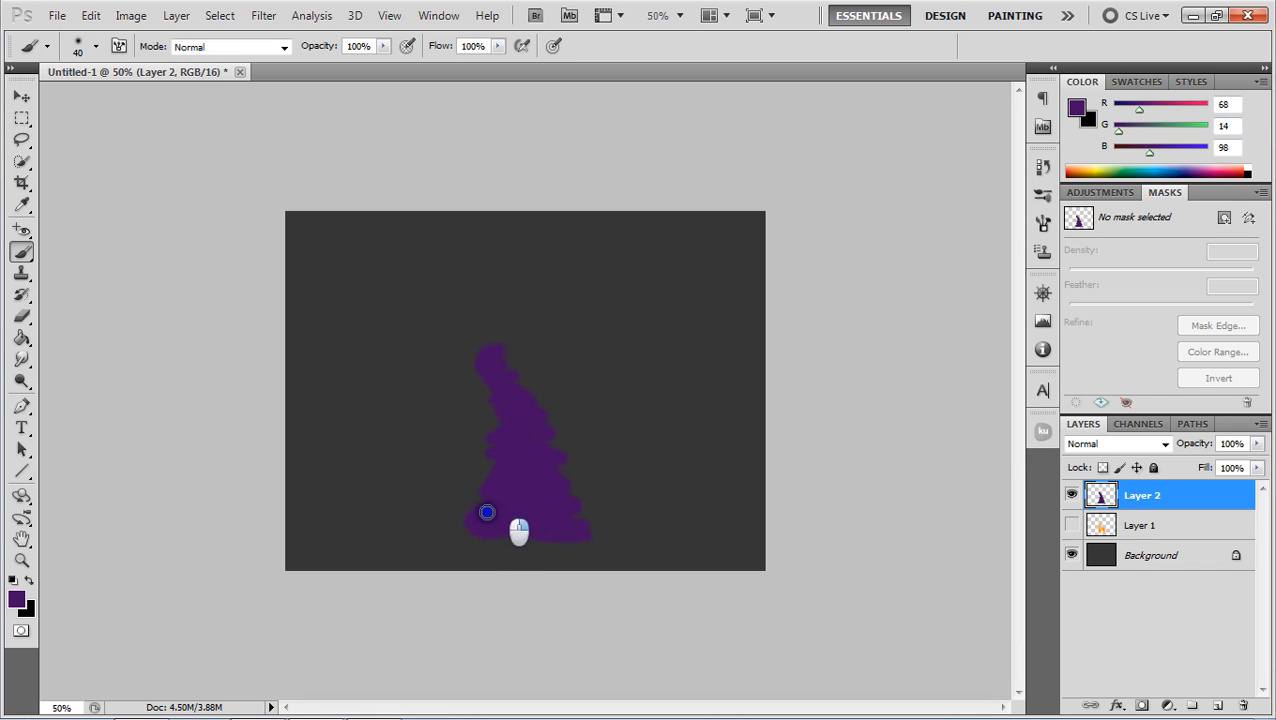
left_click_drag(488, 512, 508, 332)
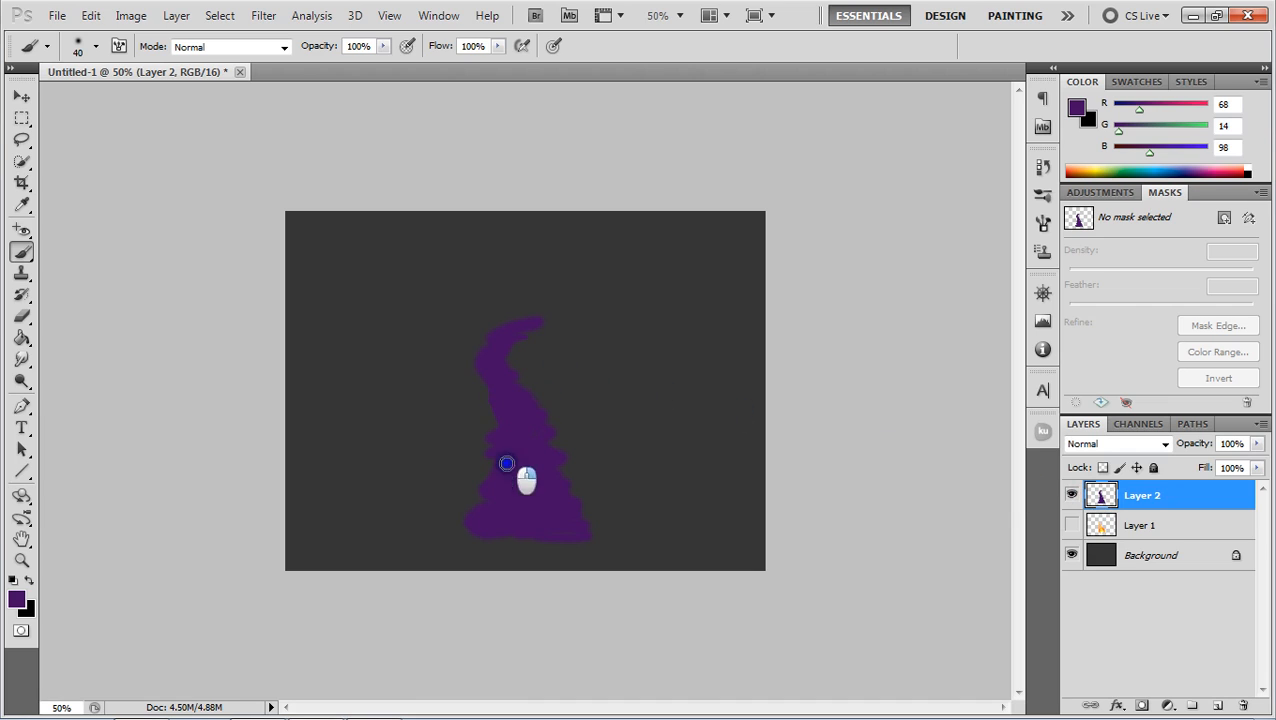
left_click_drag(508, 464, 488, 382)
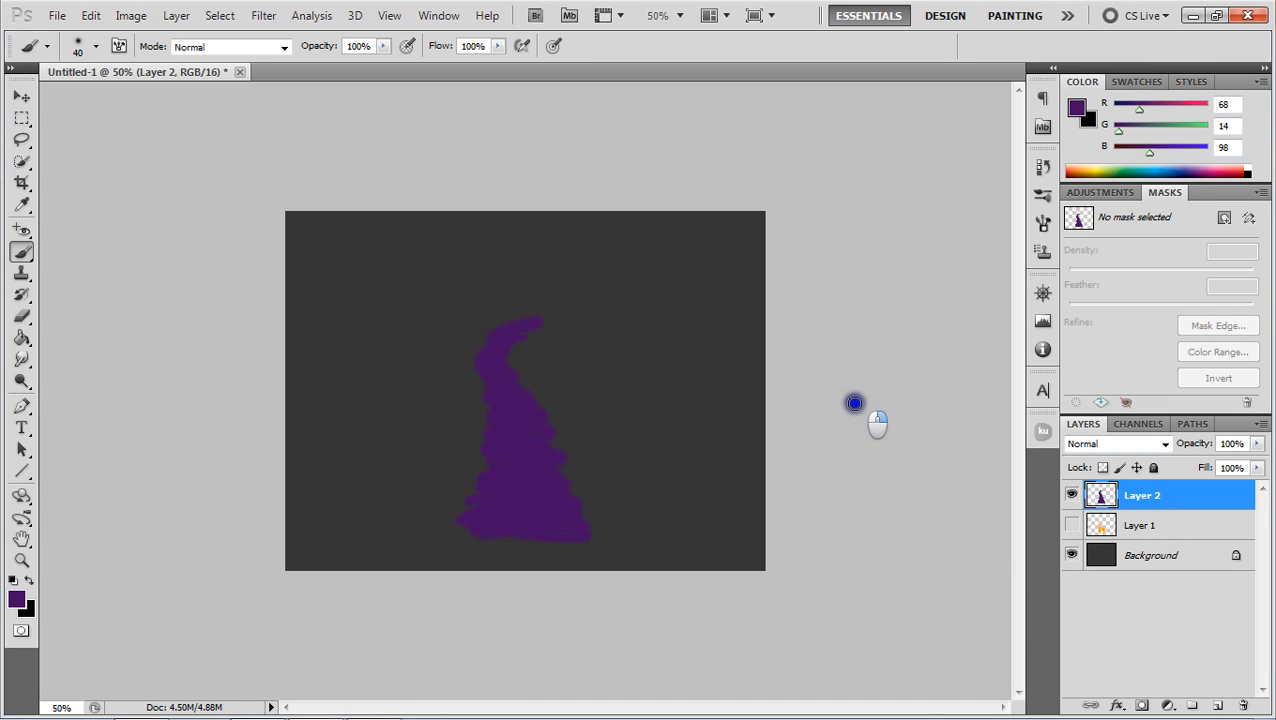
left_click(1140, 496)
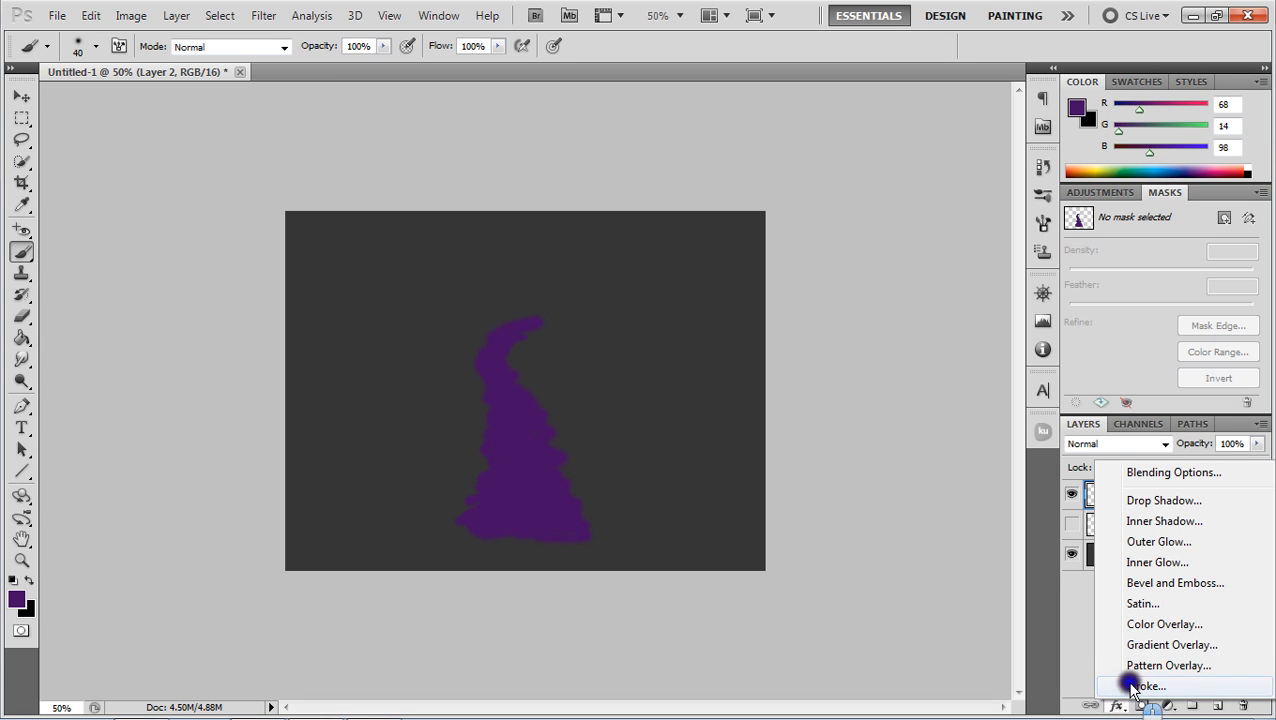
- Add a Gradient Overlay to the flame layer using an orange-yellow fire preset
left_click(1172, 644)
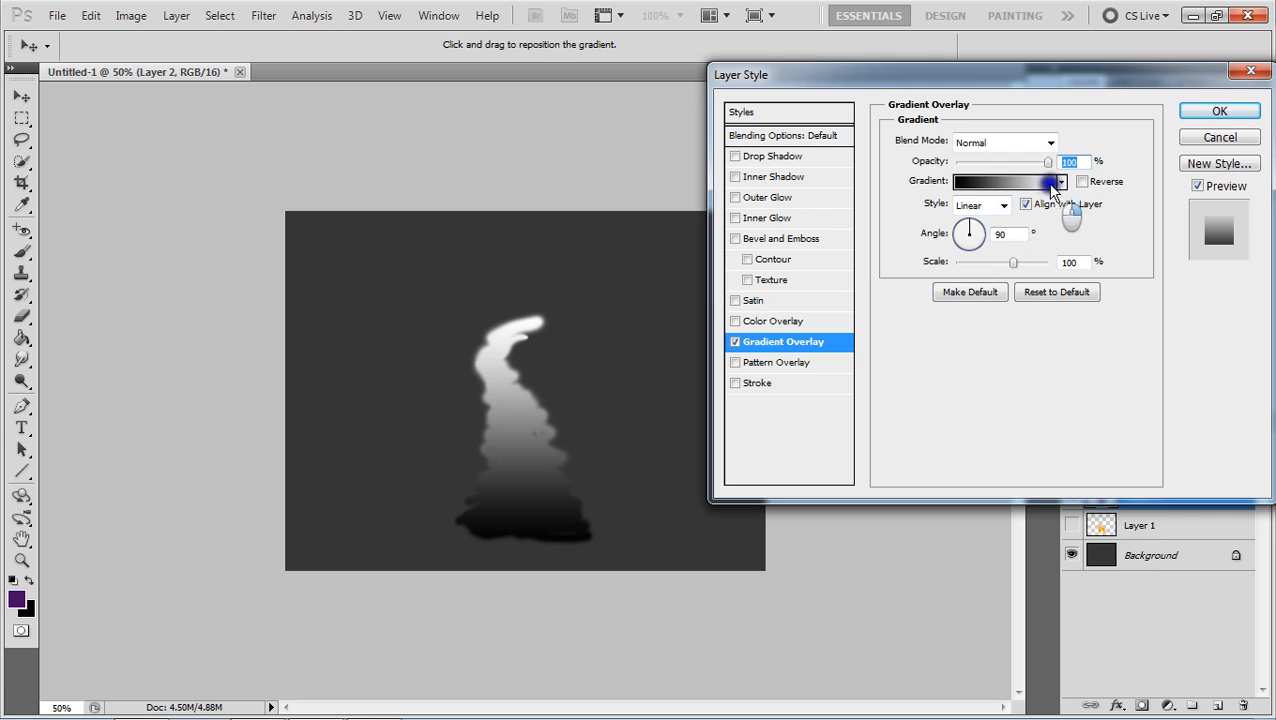
left_click(1060, 180)
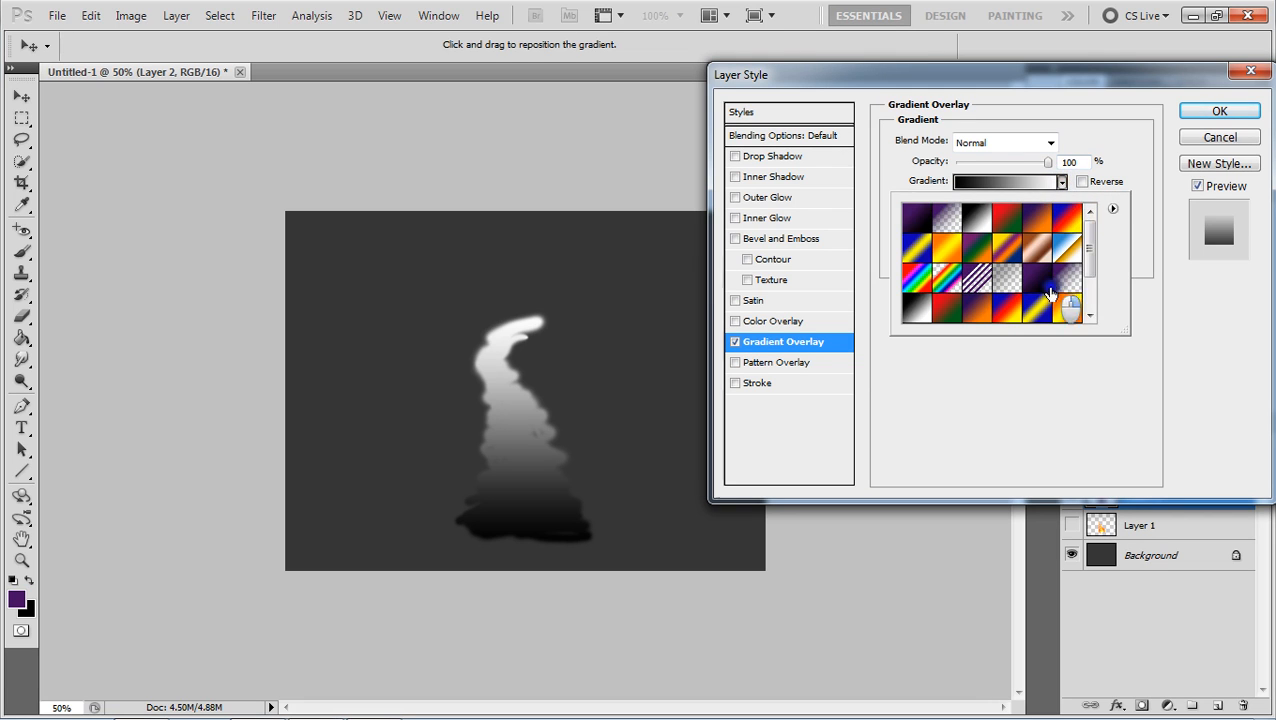
scroll("down", 3)
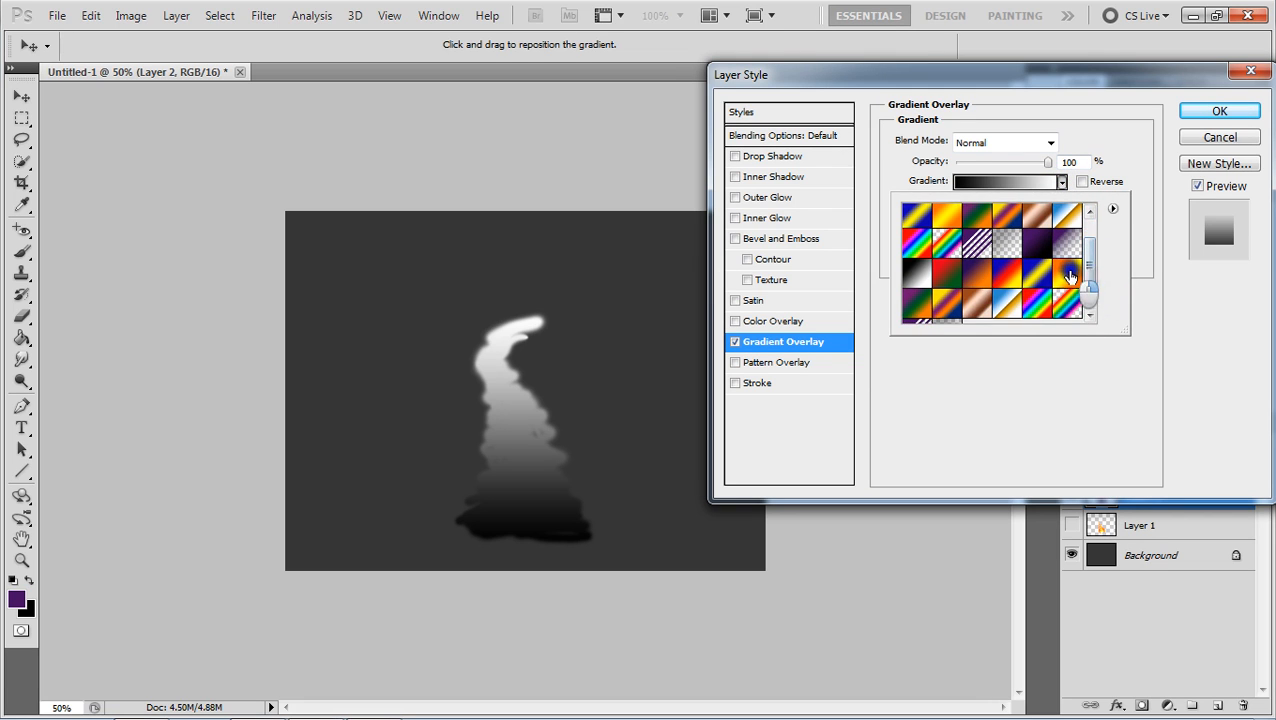
left_click(1050, 244)
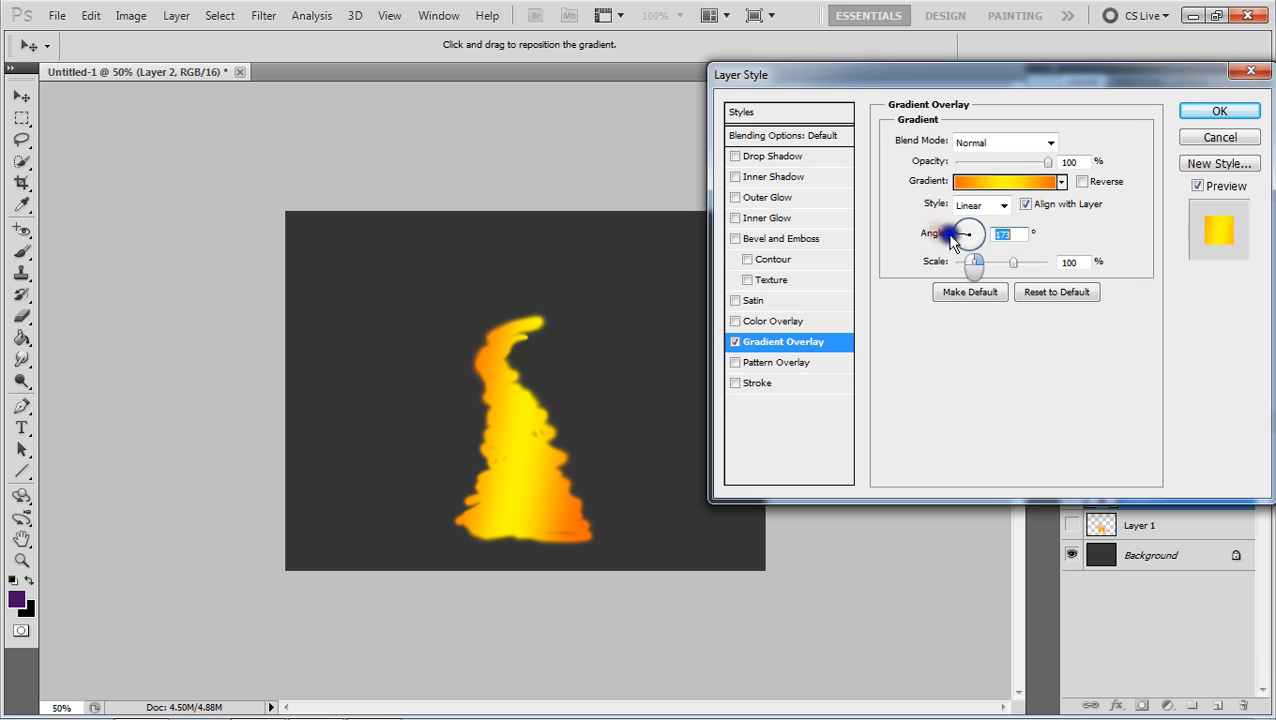
- Set the gradient angle near 180 degrees and reposition it across the flame
left_click_drag(968, 236, 956, 232)
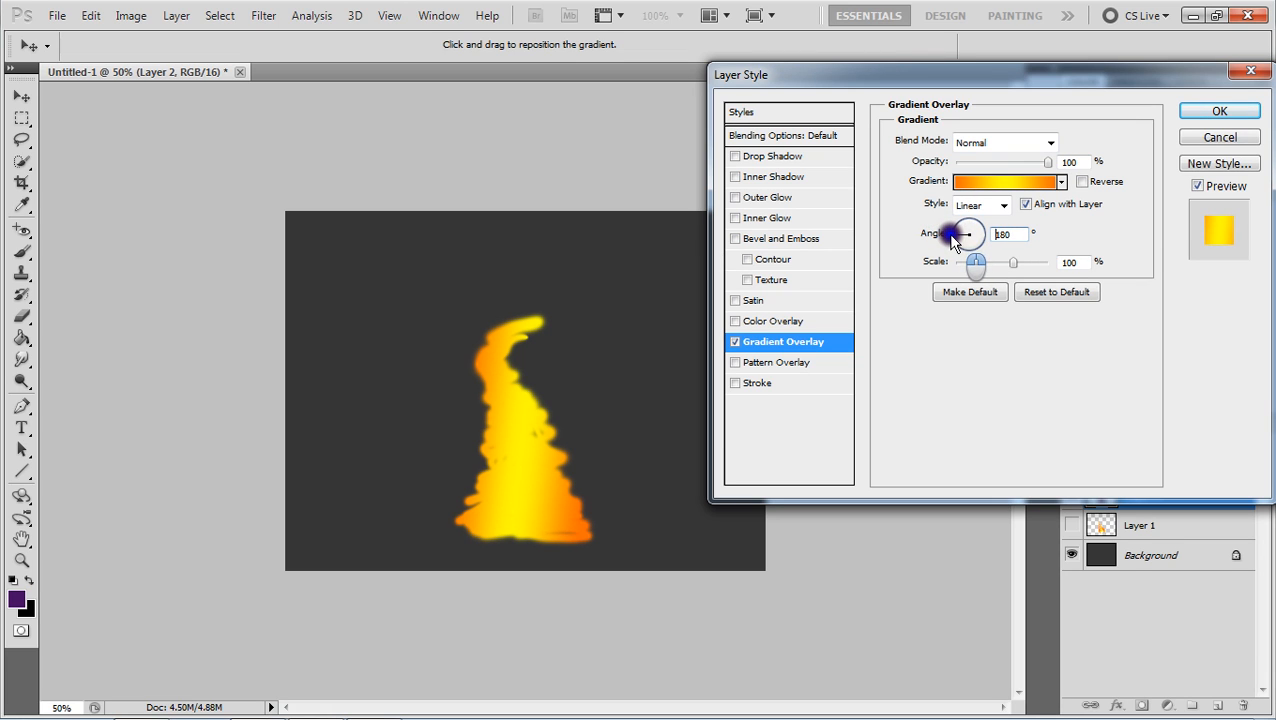
left_click_drag(964, 234, 984, 234)
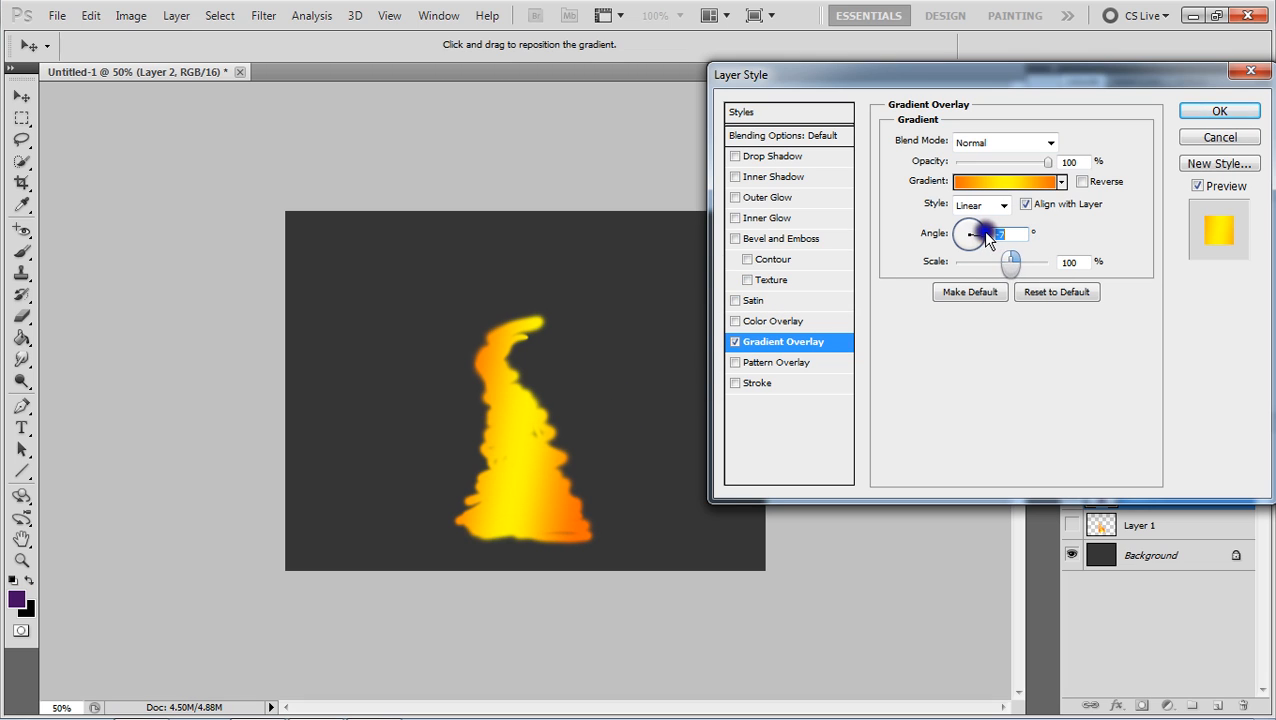
left_click_drag(976, 232, 984, 230)
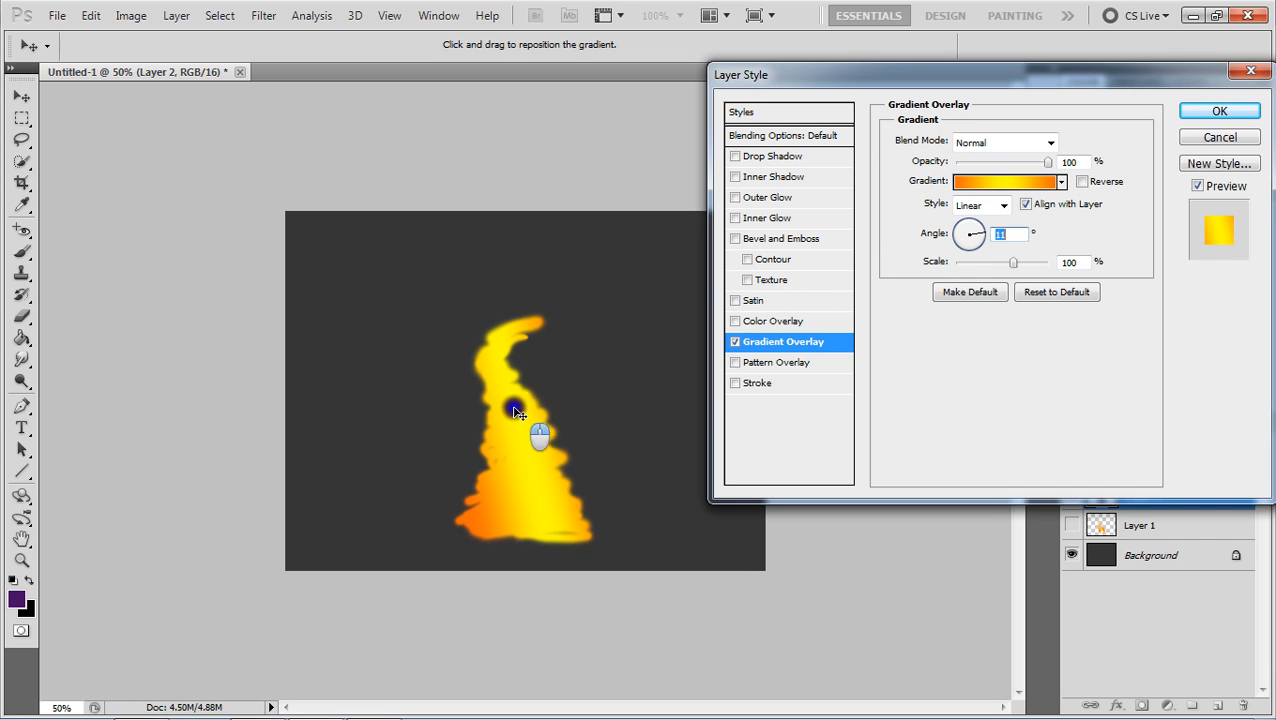
left_click_drag(516, 410, 520, 486)
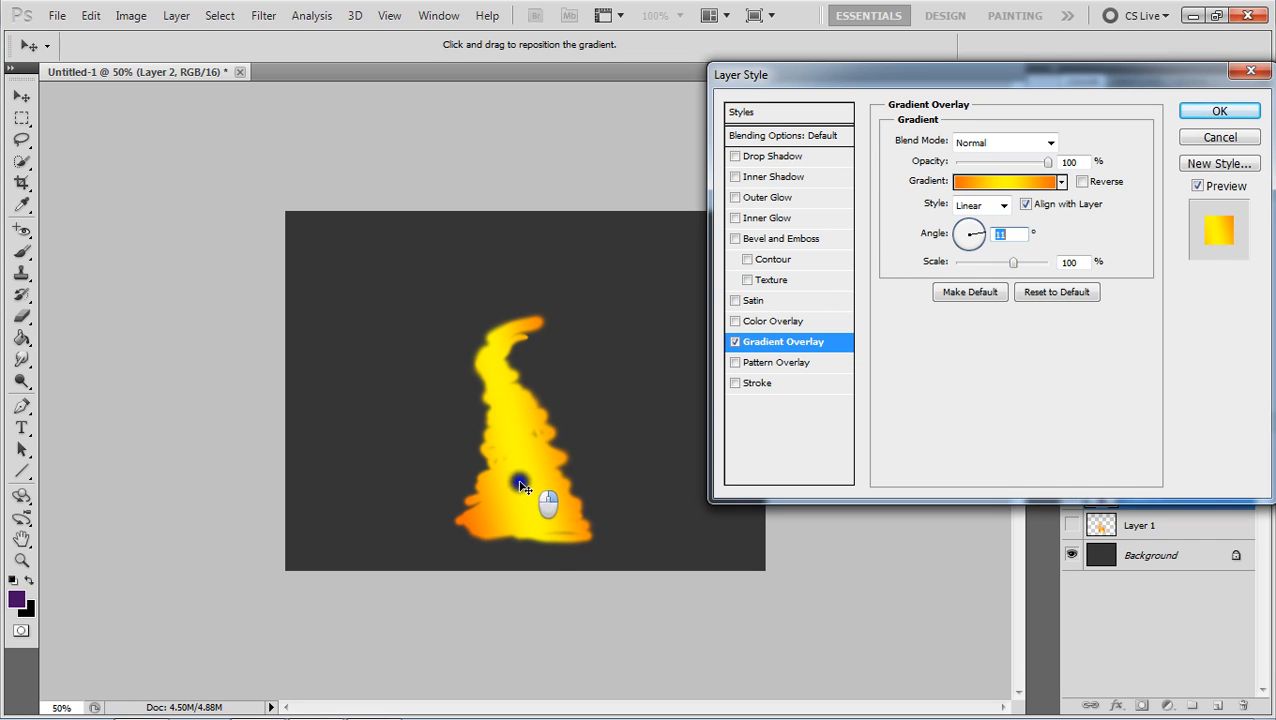
left_click_drag(520, 488, 530, 378)
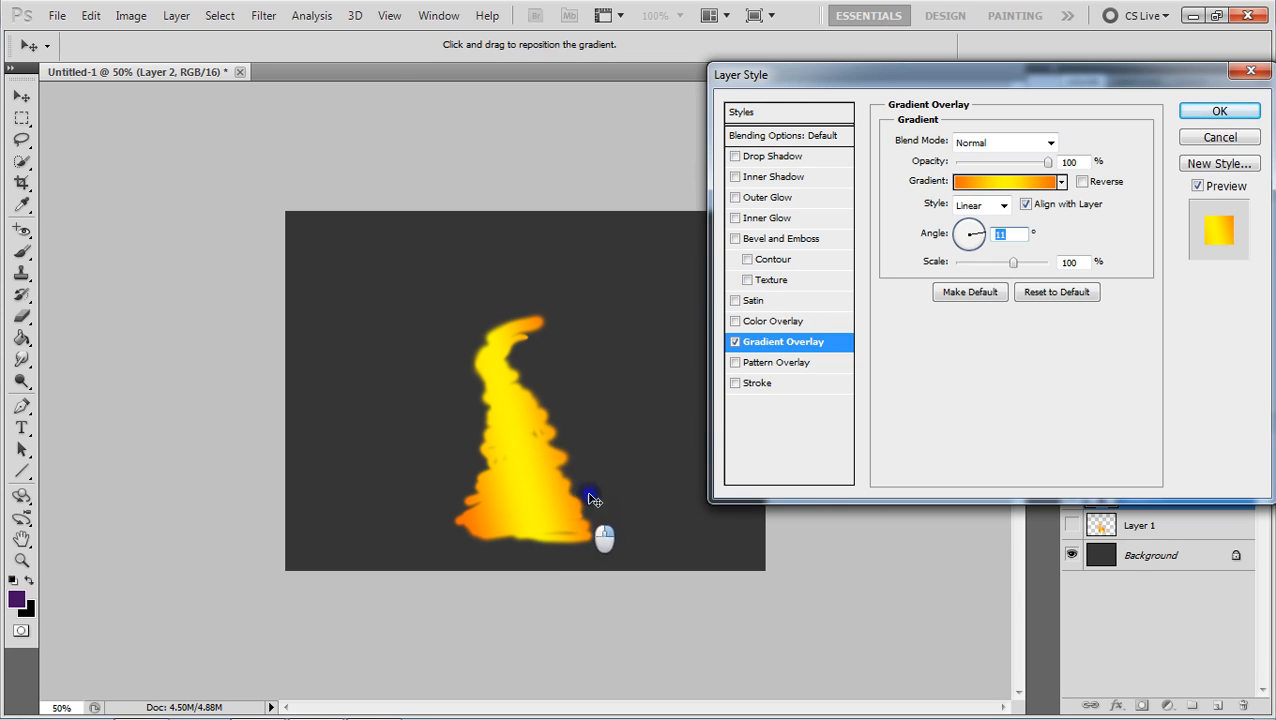
left_click(1004, 180)
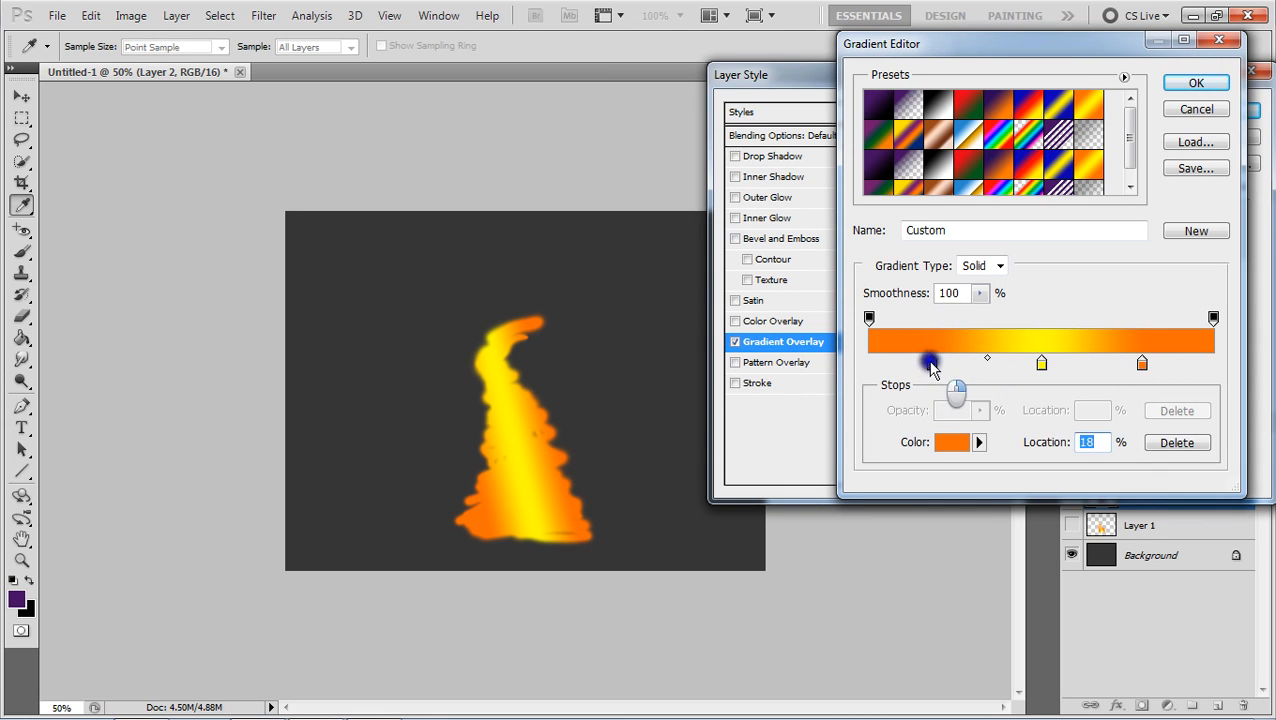
- Shift the orange colour stop along the gradient and confirm the layer style
left_click_drag(930, 364, 964, 364)
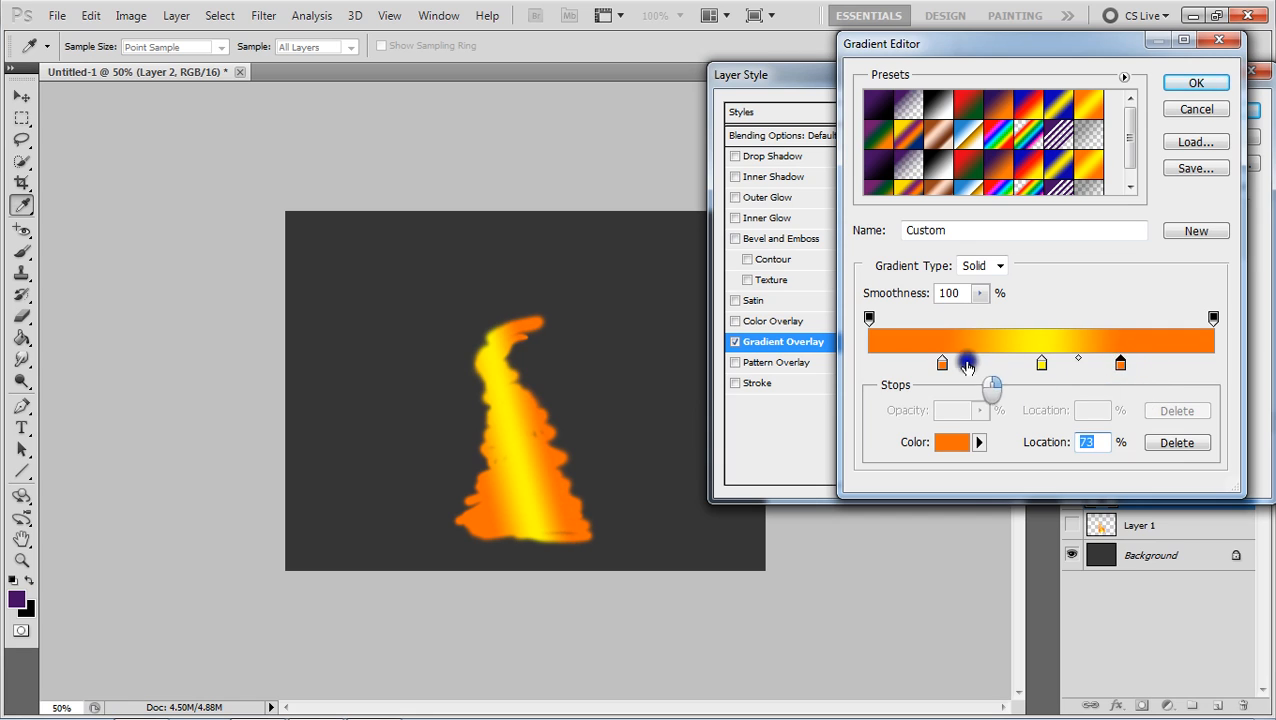
left_click_drag(964, 364, 1120, 364)
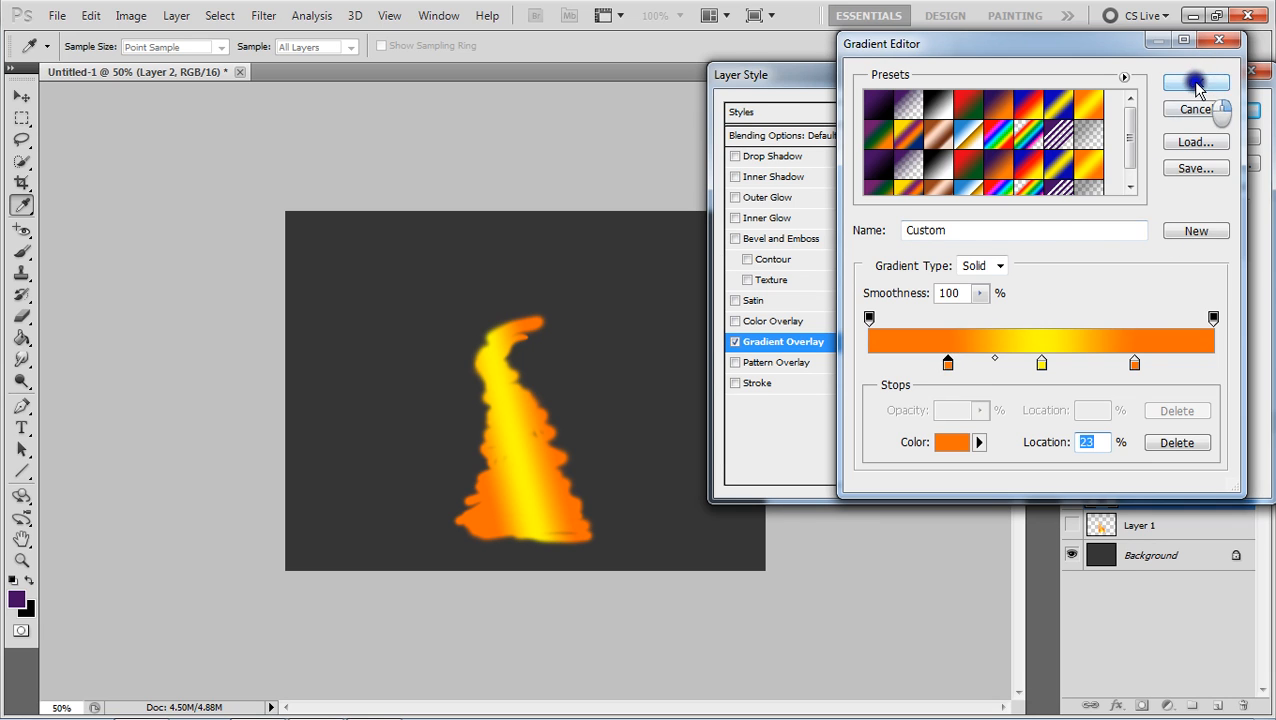
left_click(1196, 84)
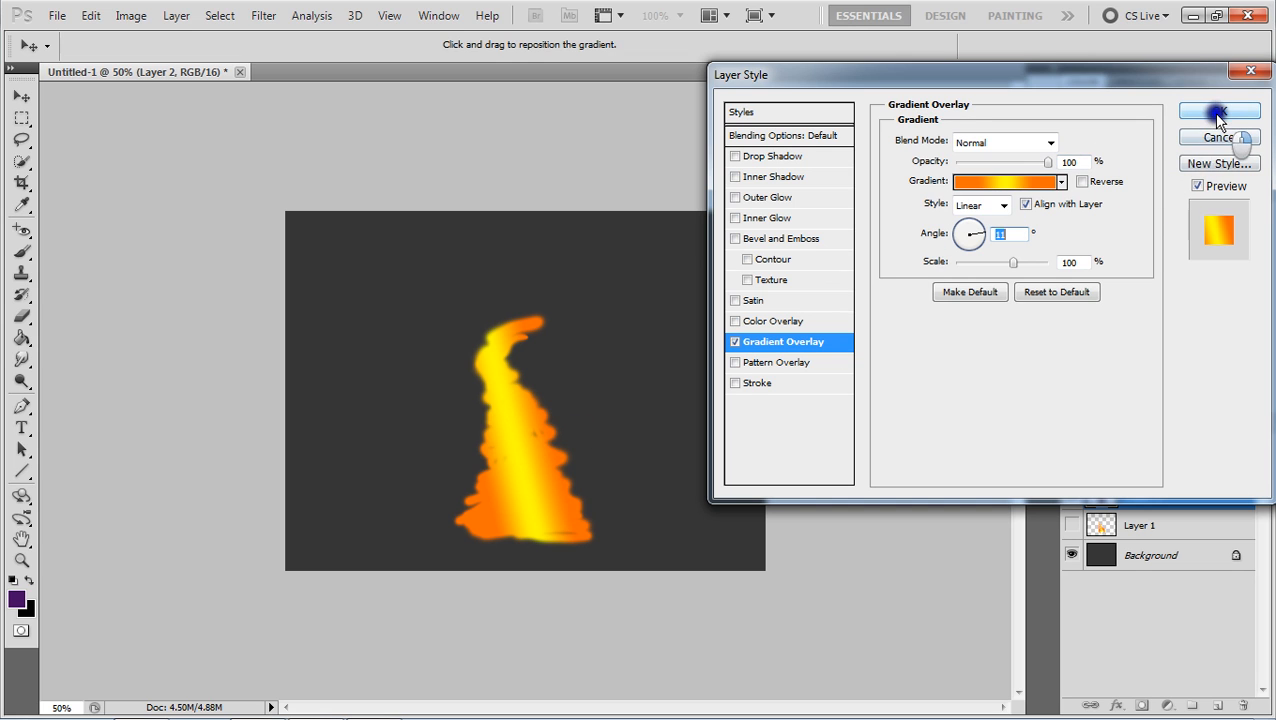
left_click(1218, 112)
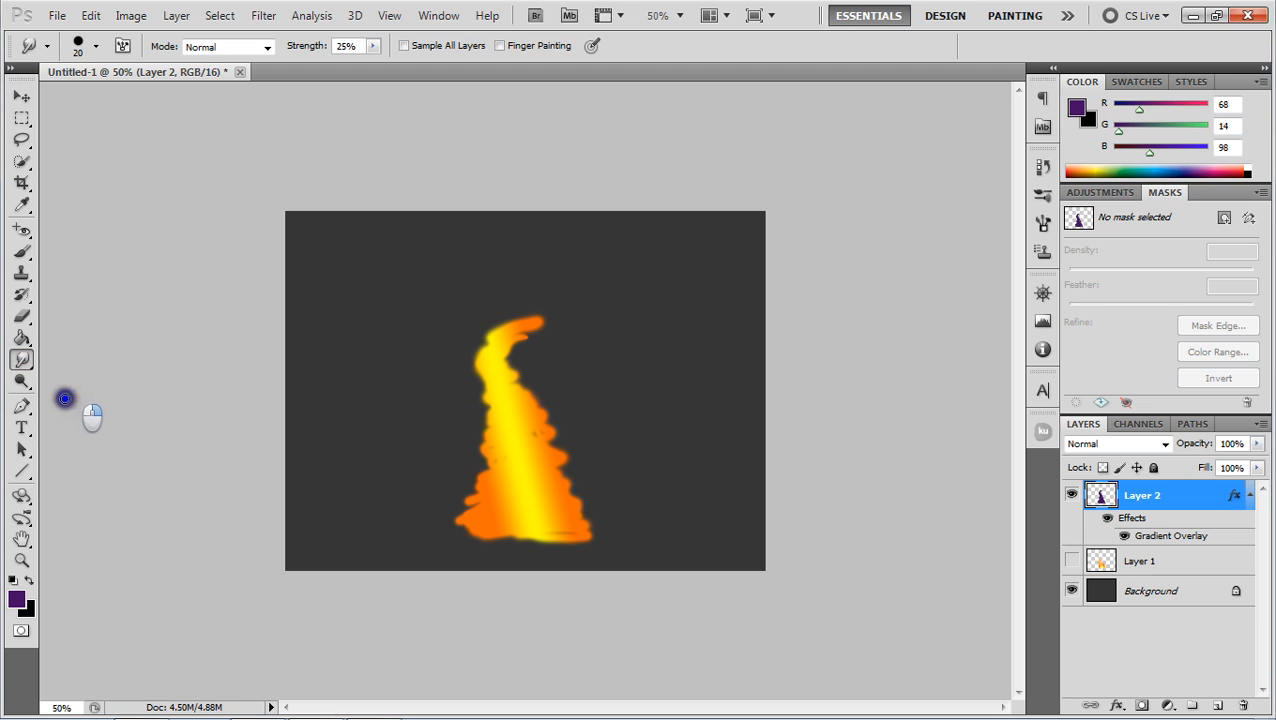
mouse_move(636, 458)
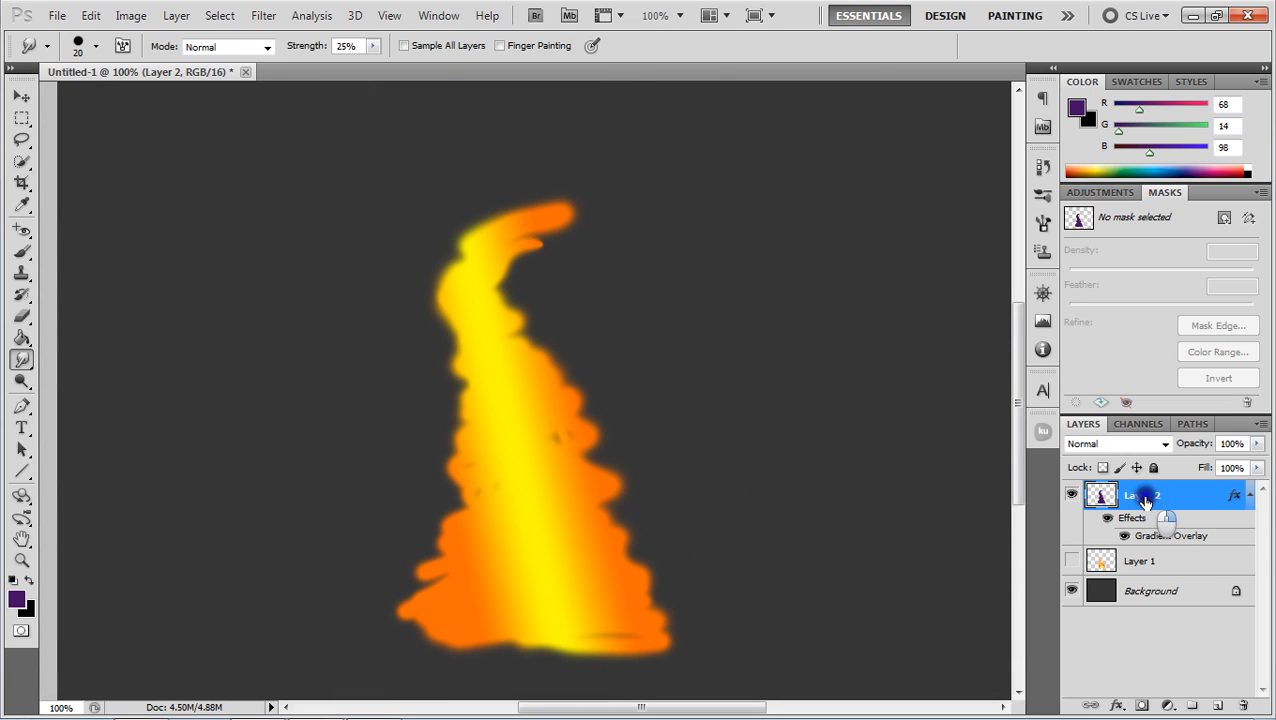
- Rasterize Layer 2's layer style so the gradient is baked into its pixels
right_click(1144, 496)
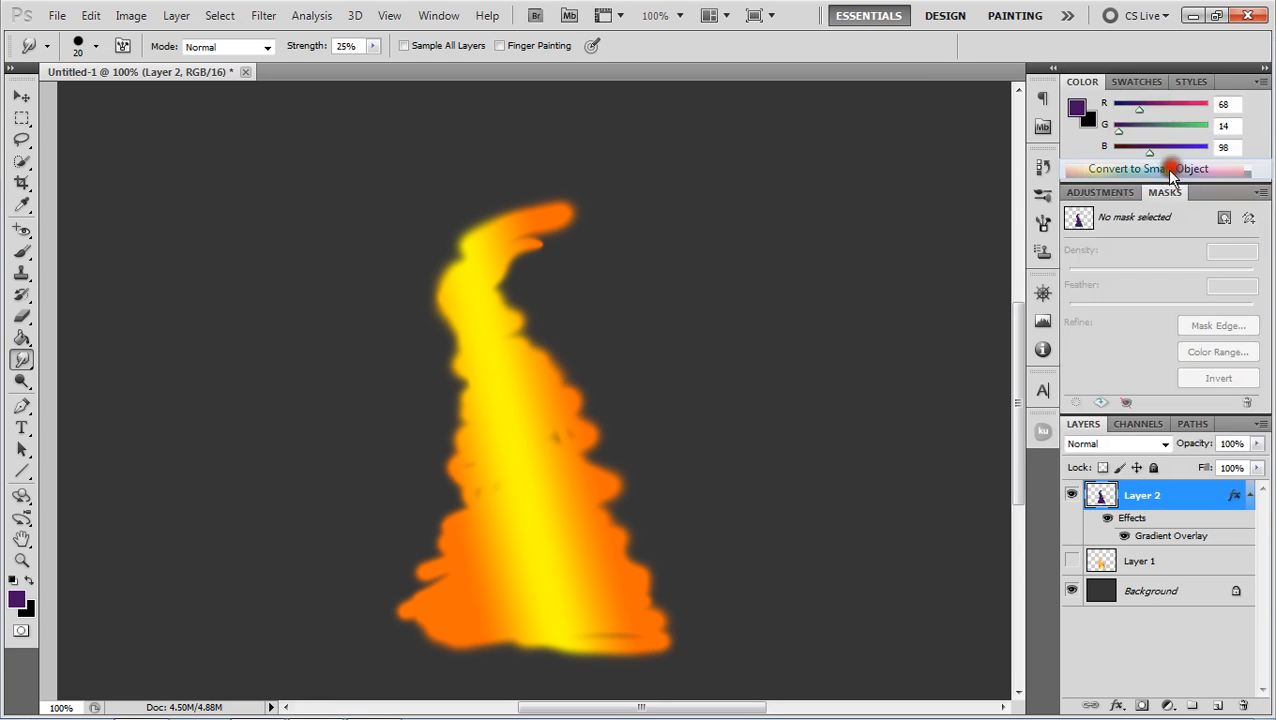
right_click(1142, 496)
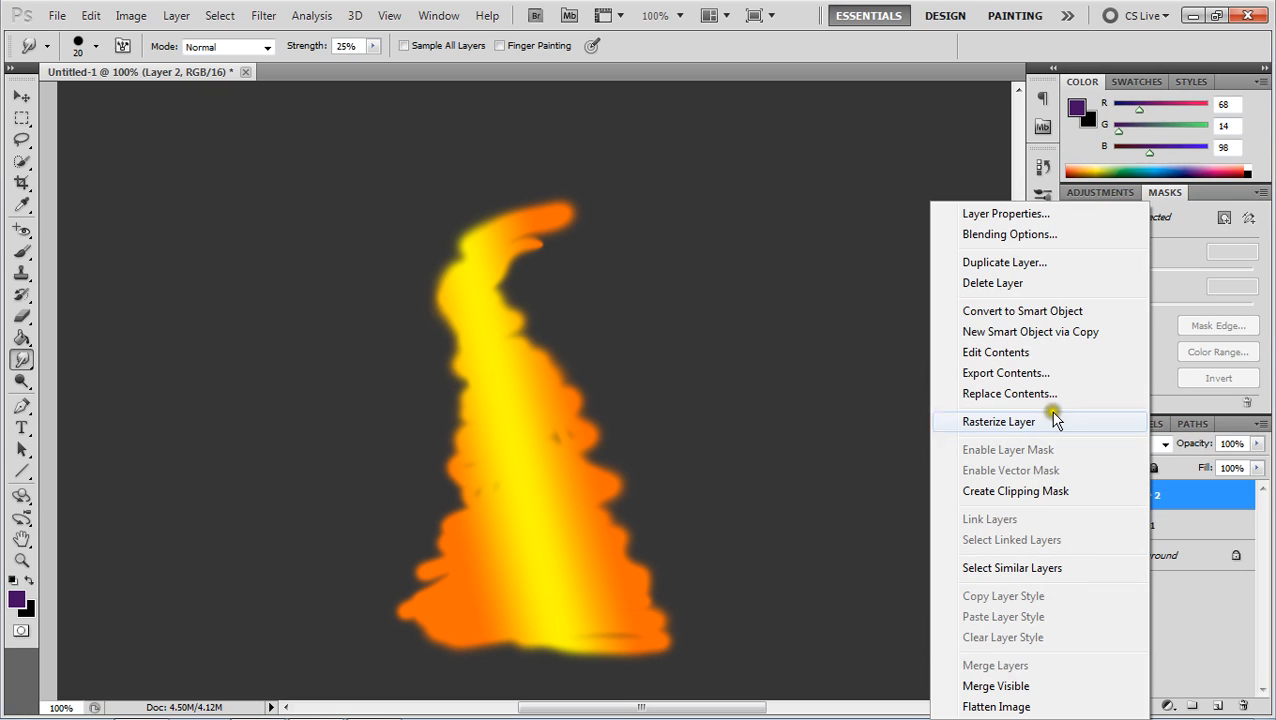
left_click(998, 420)
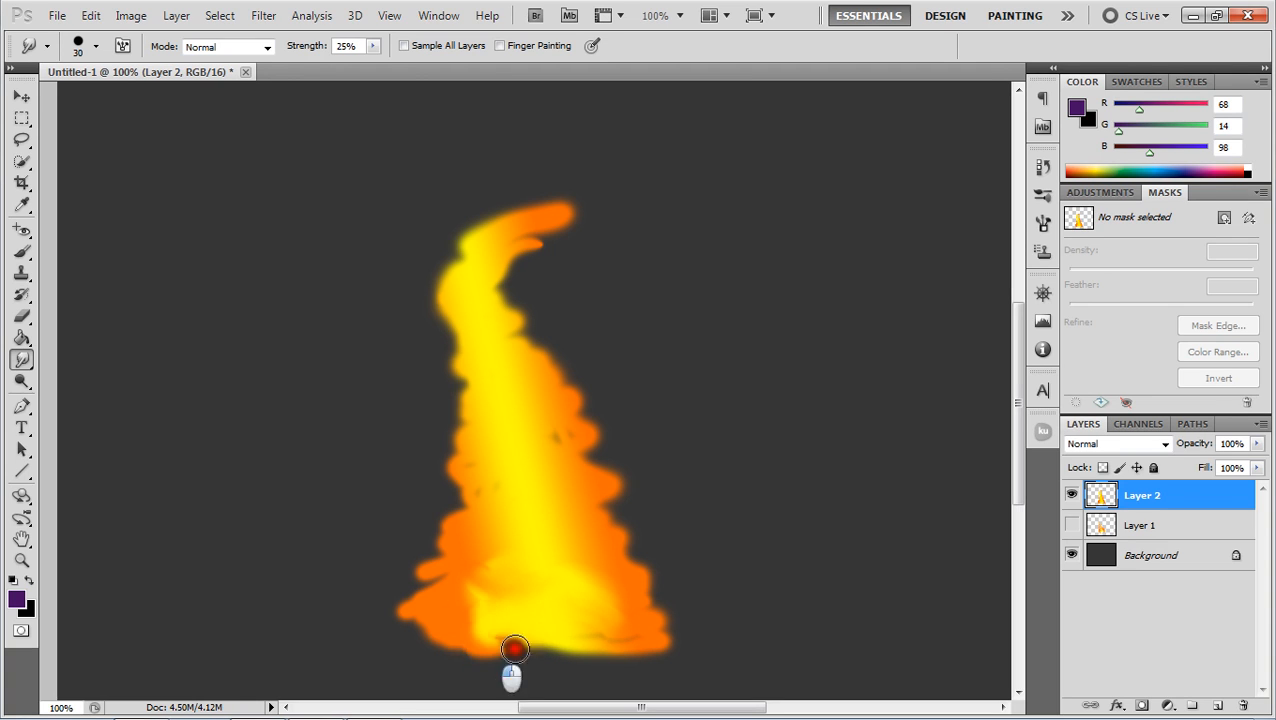
- Smudge wispy licks up the flame's left side and curl its upper tongue
left_click_drag(516, 650, 436, 562)
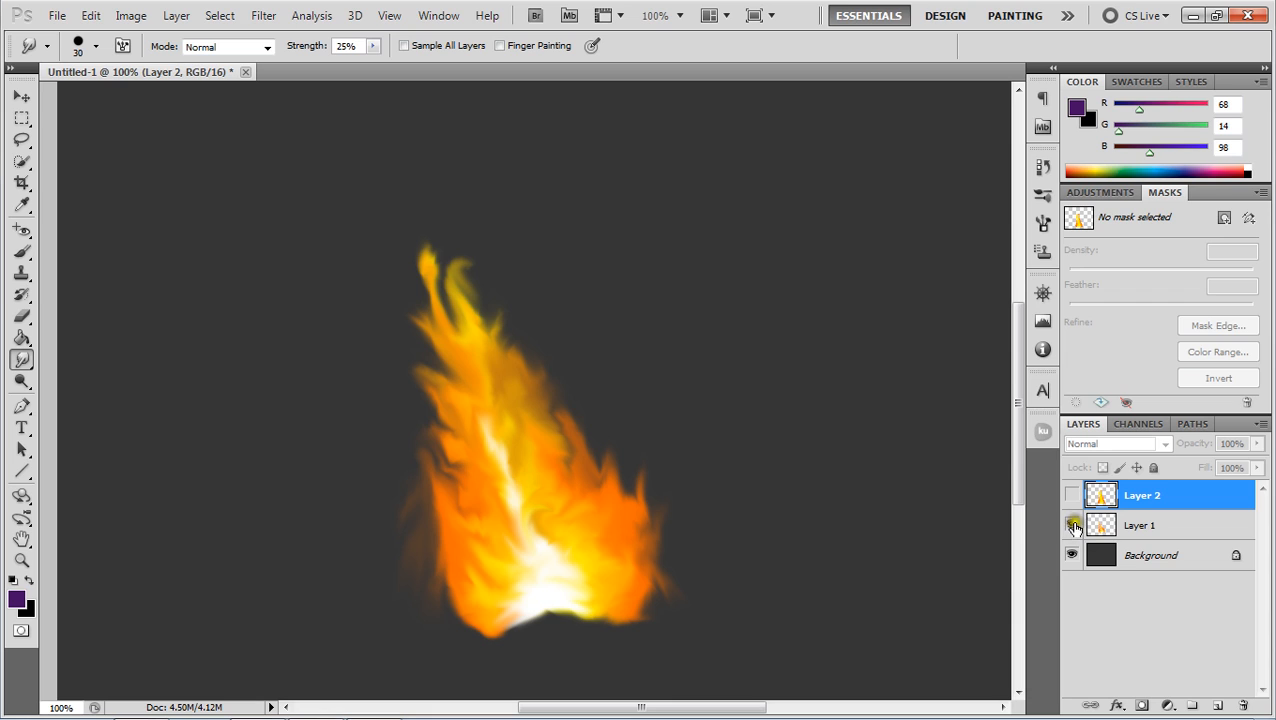
left_click(1072, 524)
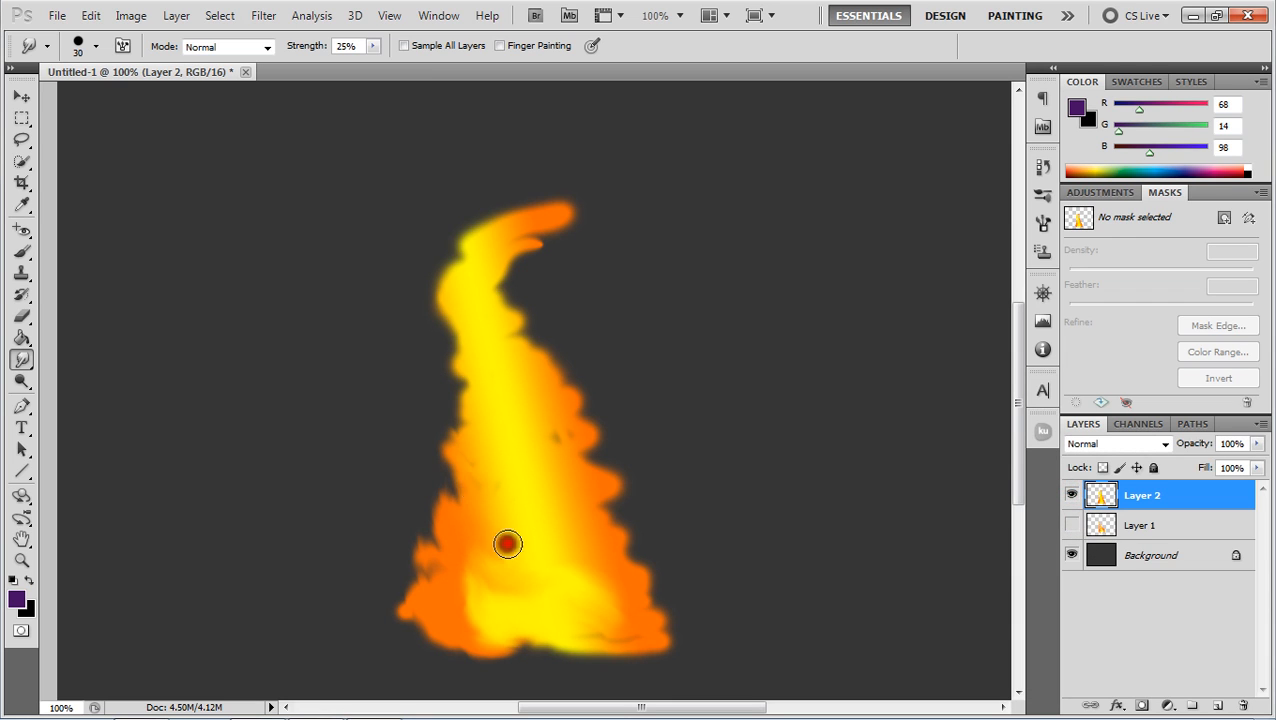
left_click_drag(508, 544, 472, 452)
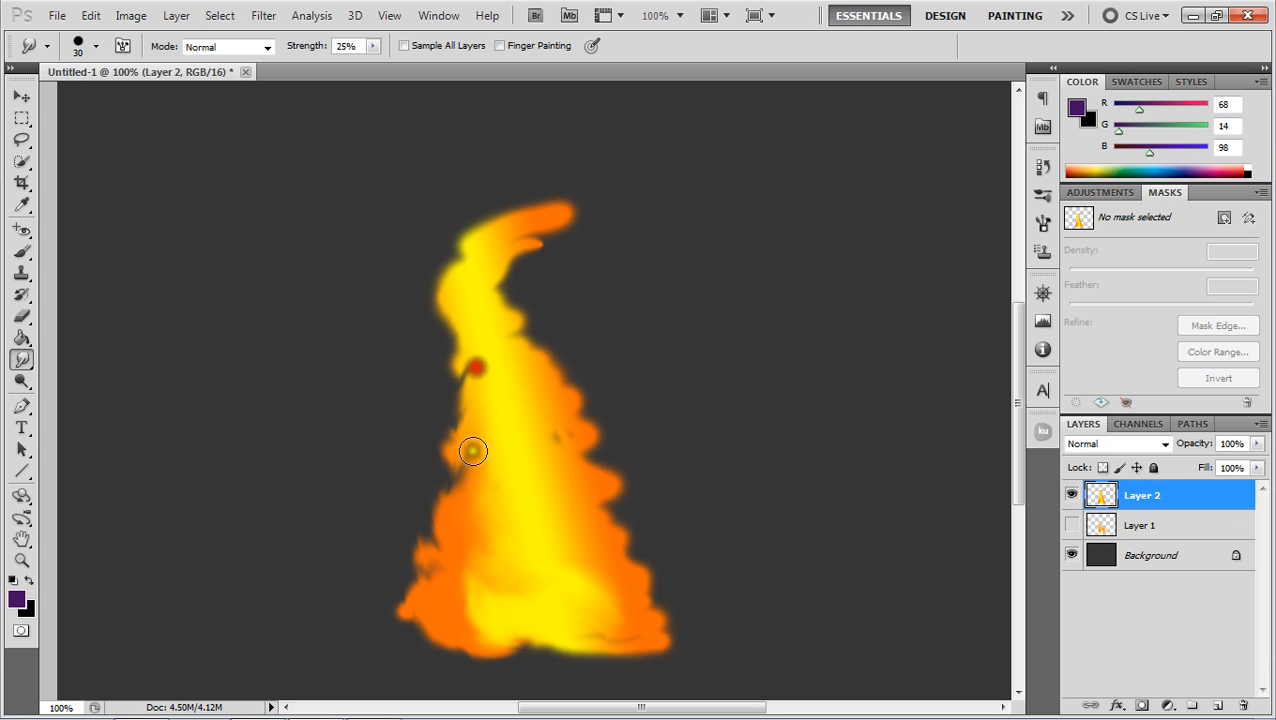
left_click_drag(472, 452, 480, 272)
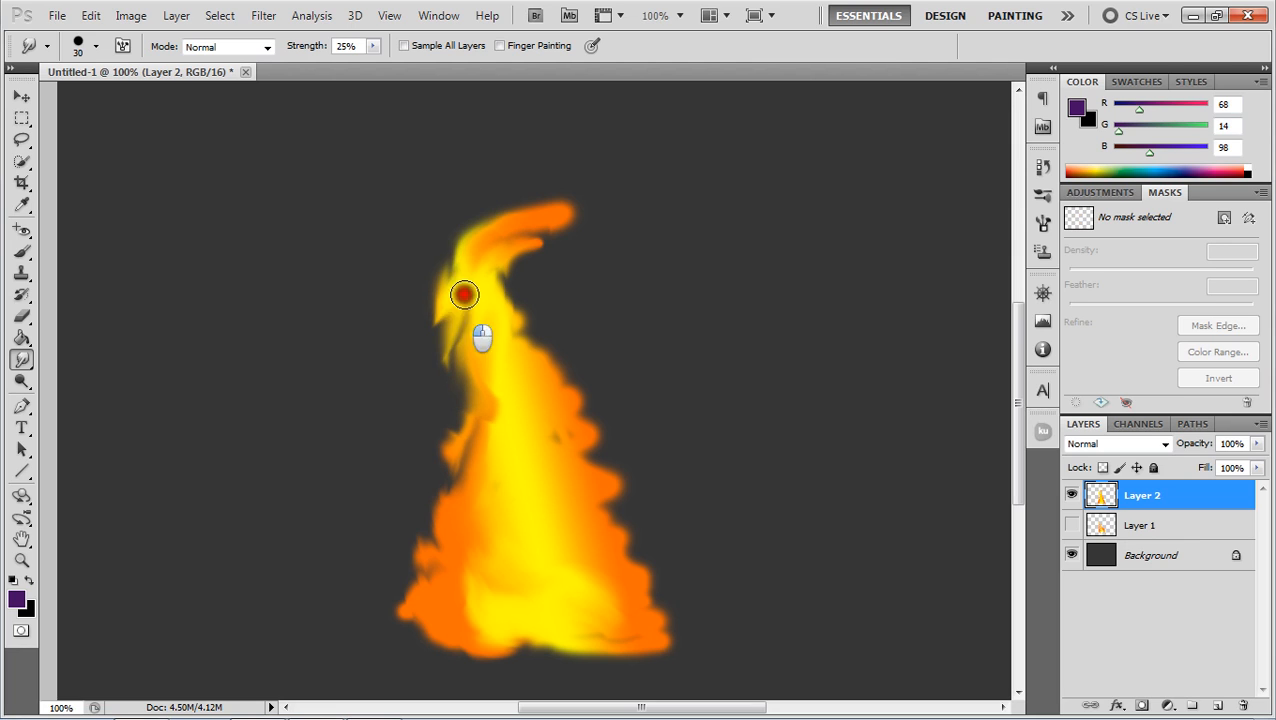
left_click_drag(464, 296, 518, 242)
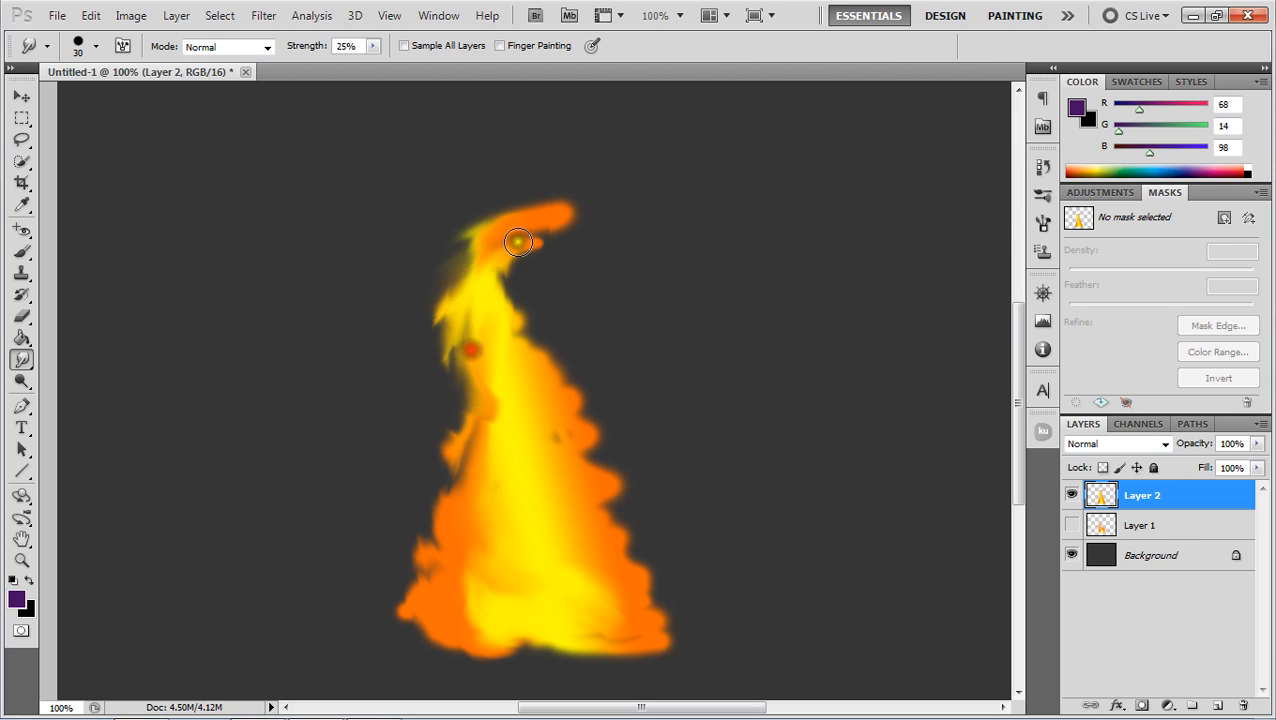
left_click_drag(518, 242, 498, 392)
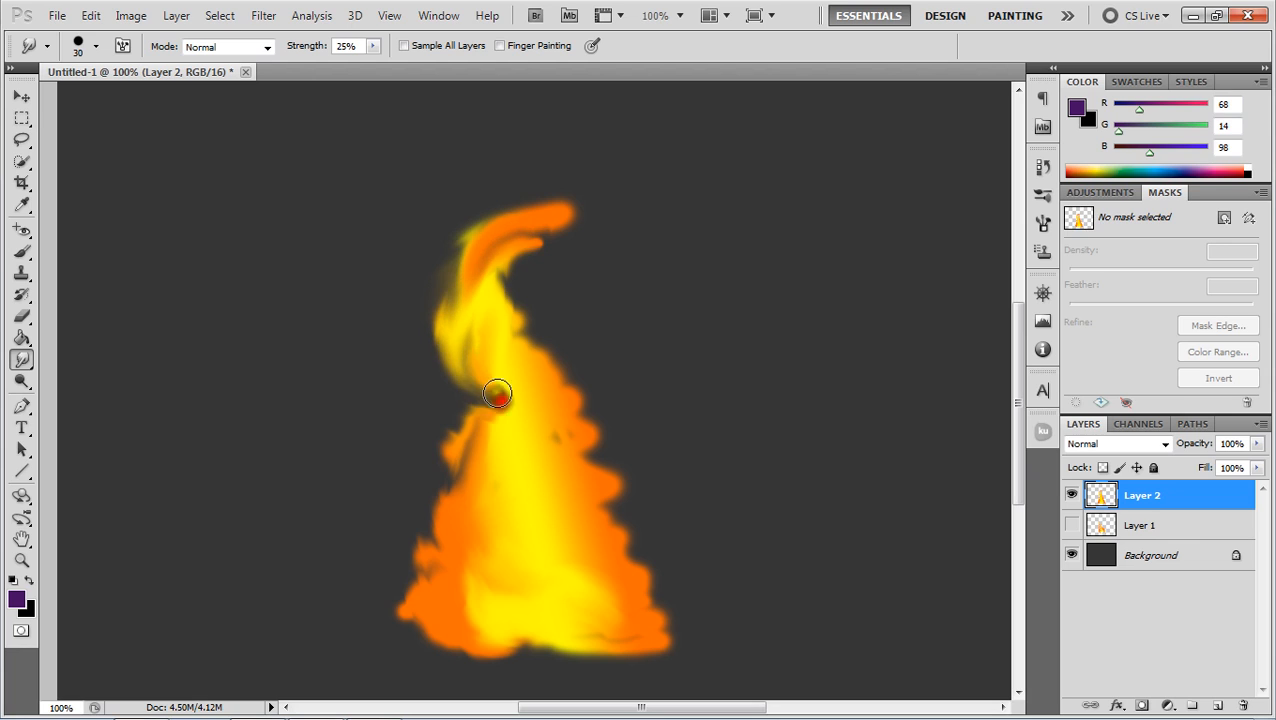
left_click_drag(496, 392, 484, 404)
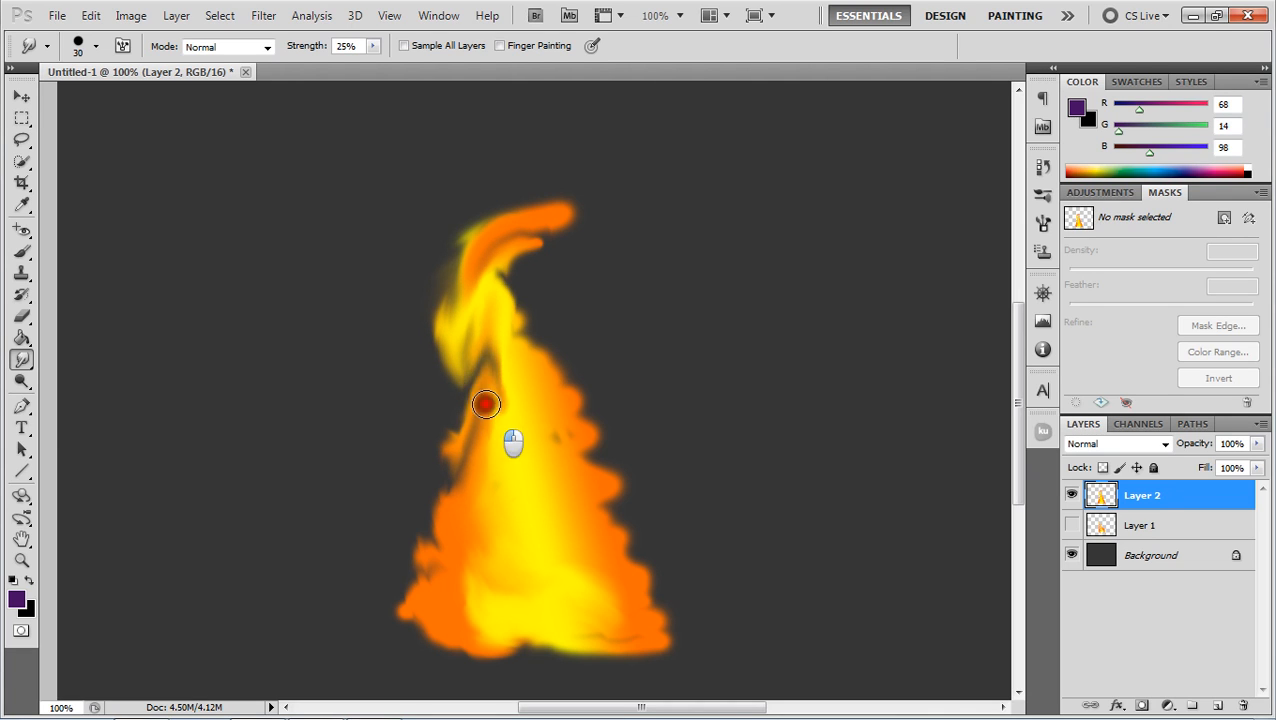
left_click_drag(484, 404, 490, 264)
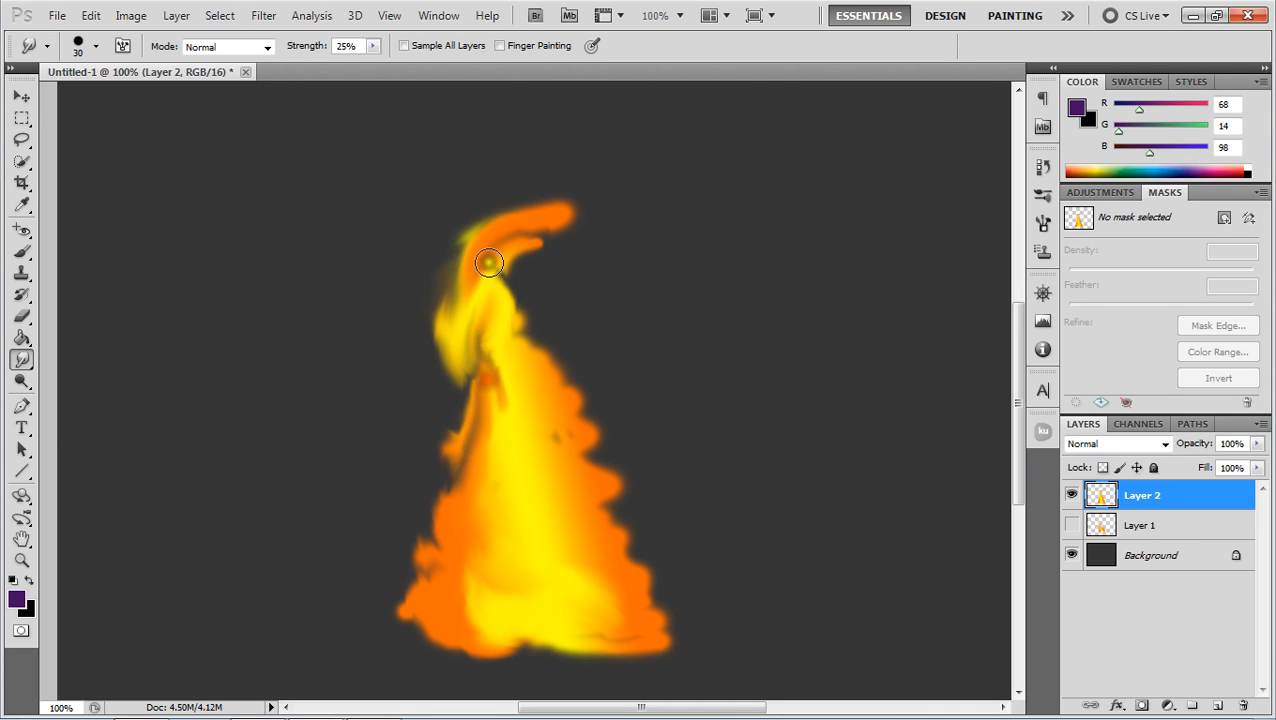
- Taper the flame's tip into a thin rightward wisp blended into flickering strands
left_click_drag(490, 264, 500, 316)
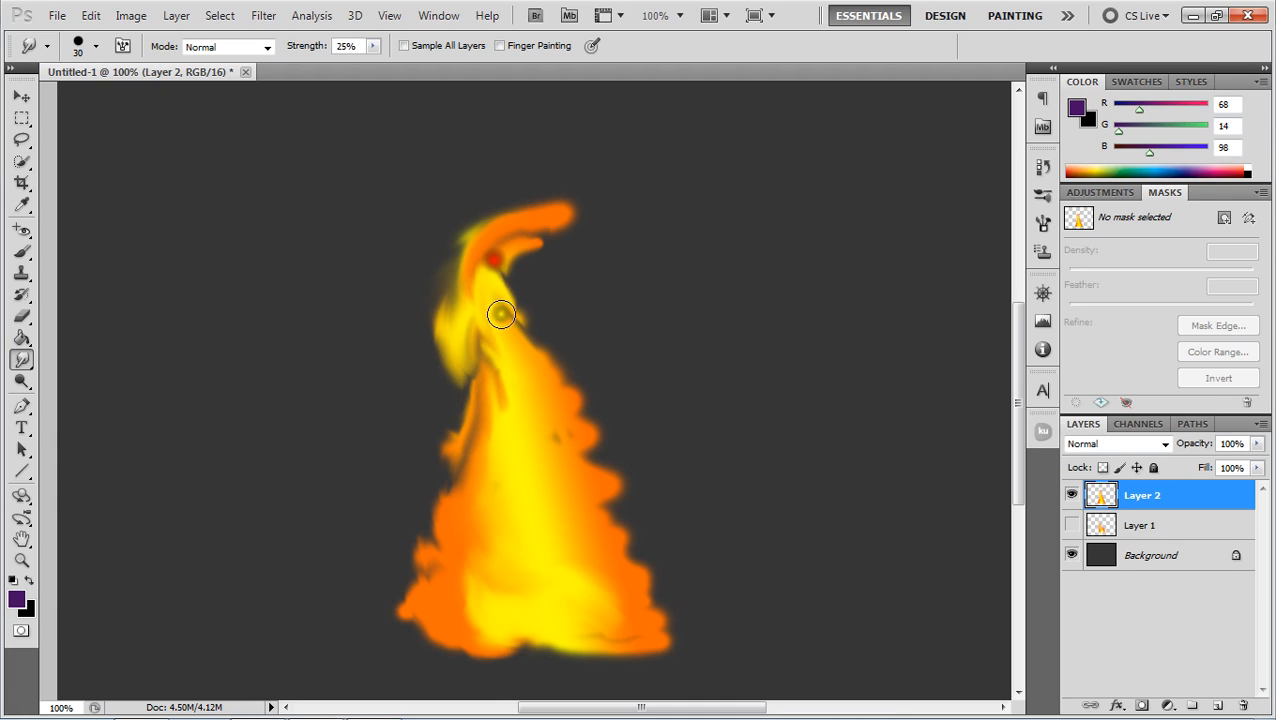
left_click_drag(500, 316, 544, 238)
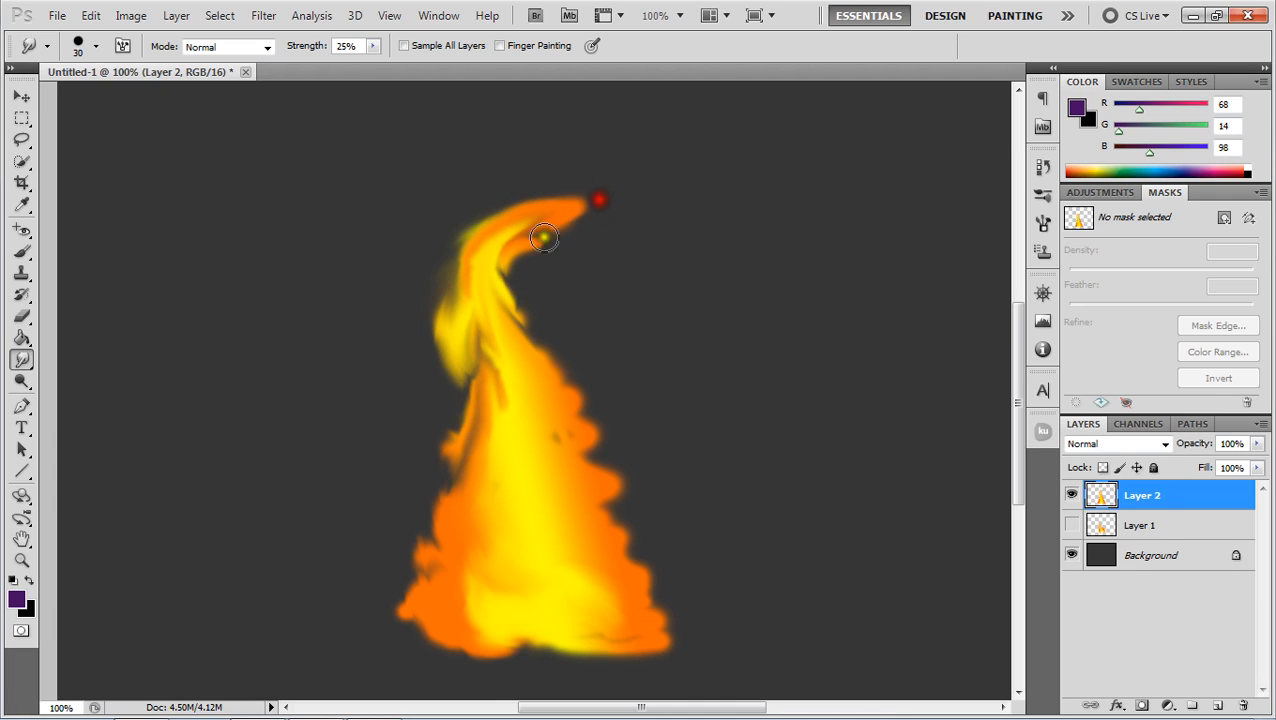
left_click_drag(544, 238, 508, 208)
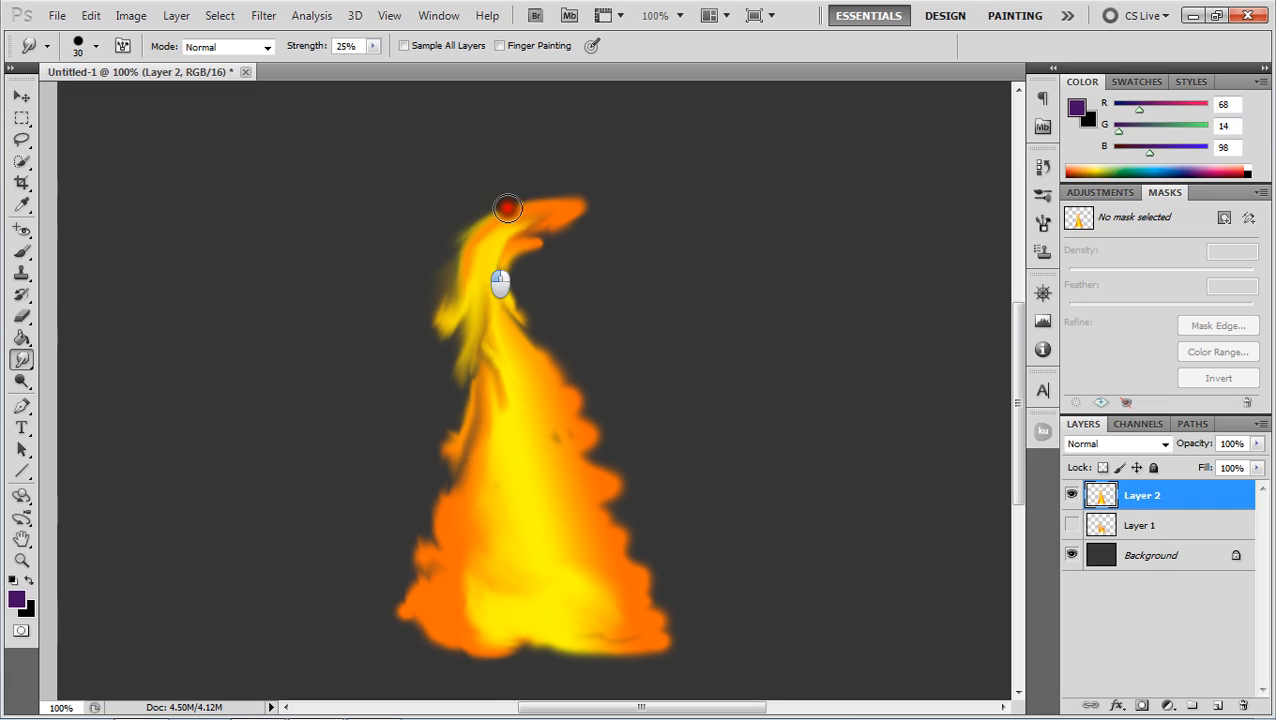
left_click_drag(508, 208, 472, 308)
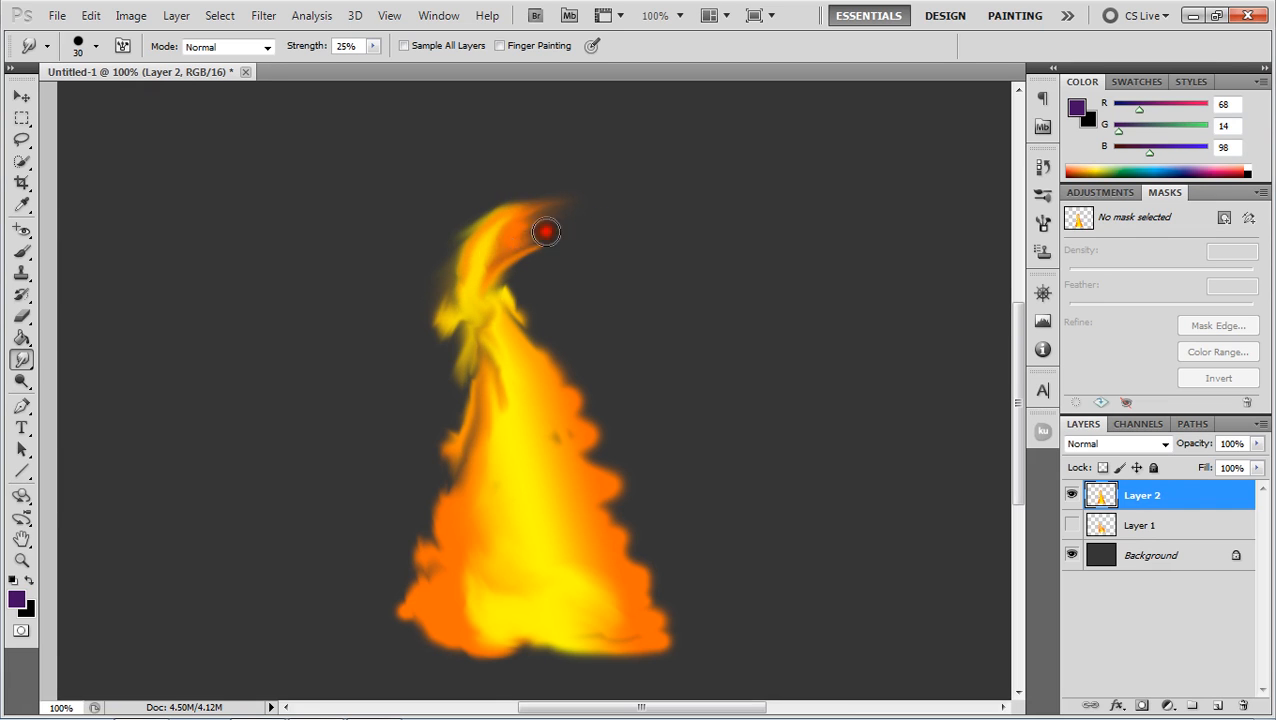
left_click_drag(548, 232, 524, 218)
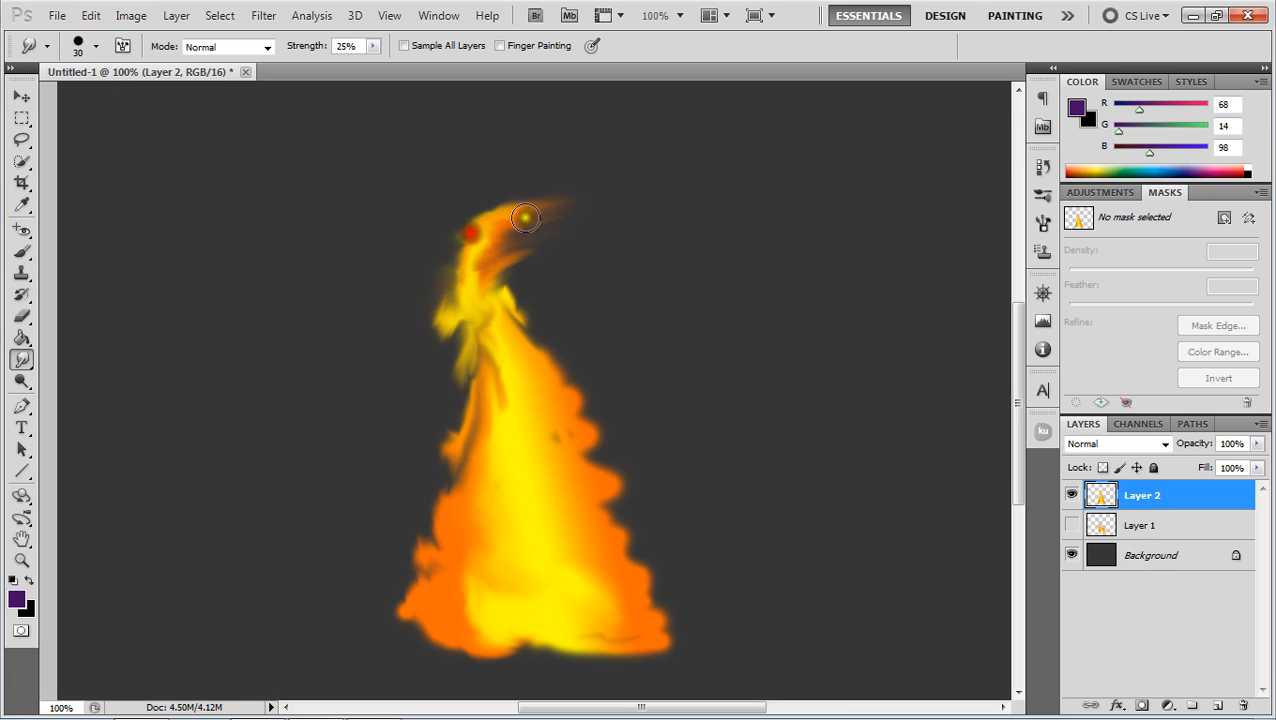
left_click_drag(524, 218, 444, 318)
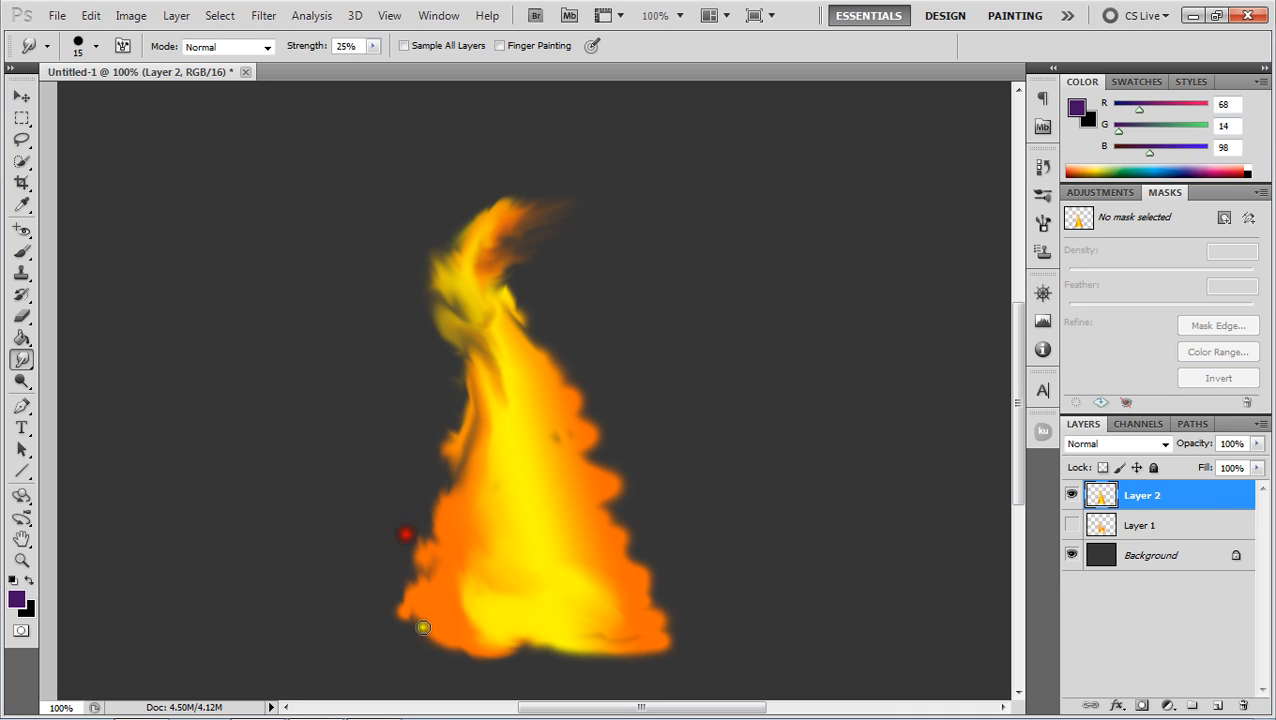
- Smudge flickers into the flame's lower left and swirl yellow streaks through its body
left_click_drag(424, 628, 464, 500)
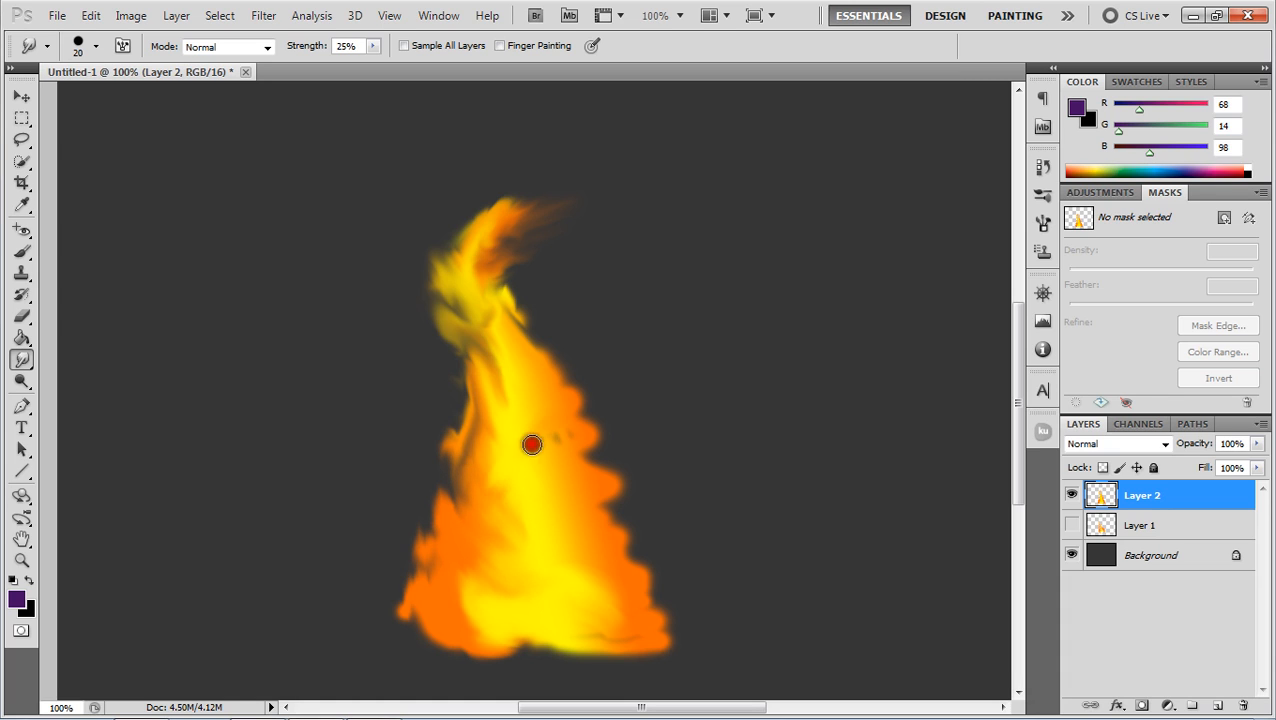
left_click_drag(532, 444, 608, 530)
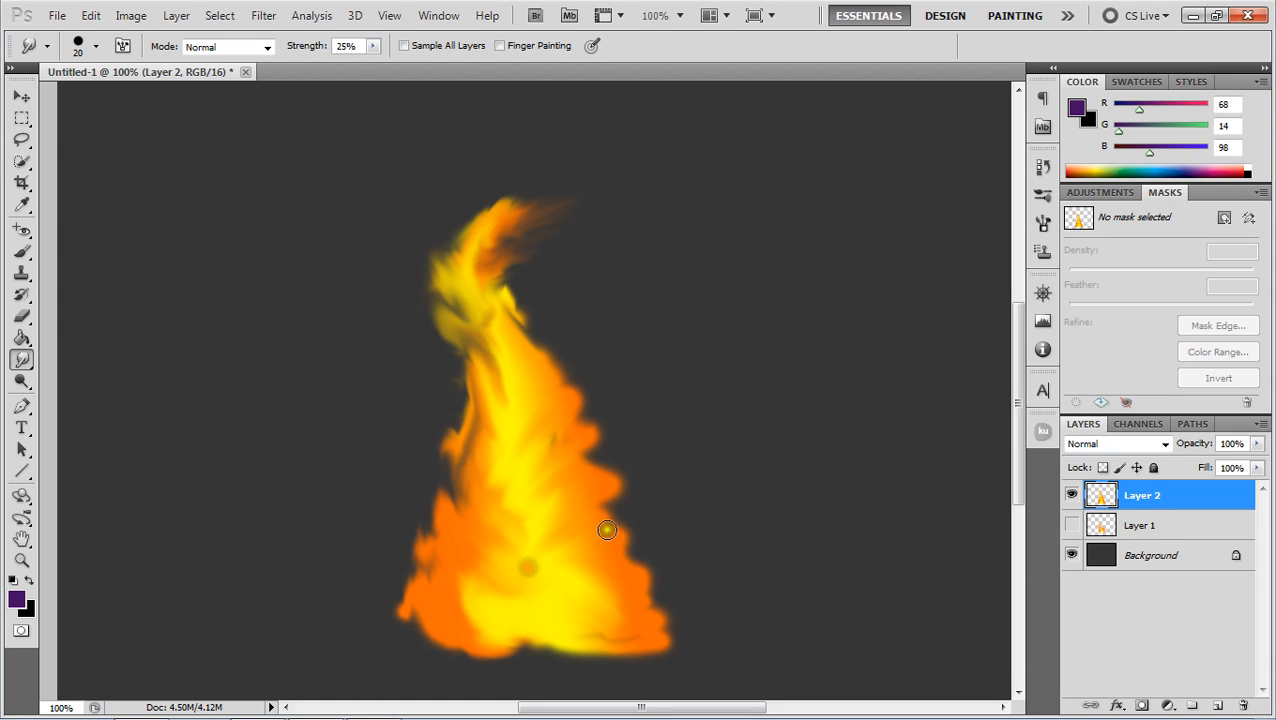
left_click_drag(608, 530, 572, 552)
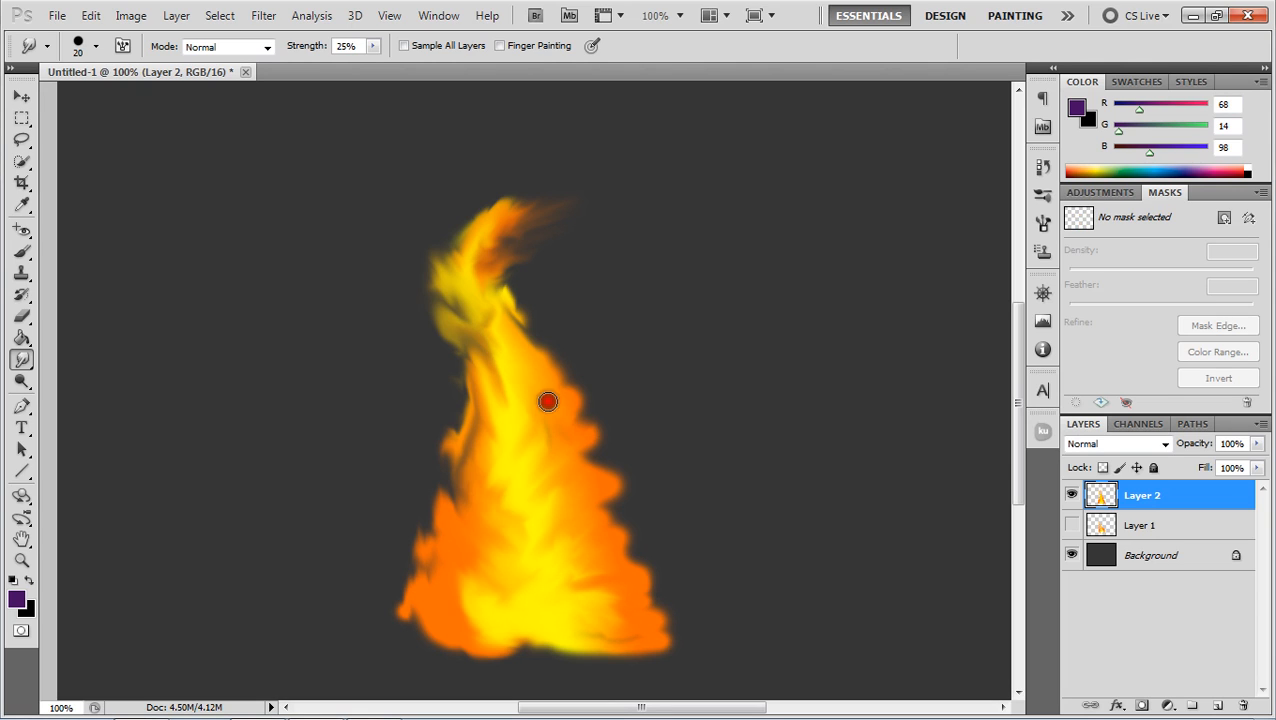
left_click_drag(548, 400, 472, 456)
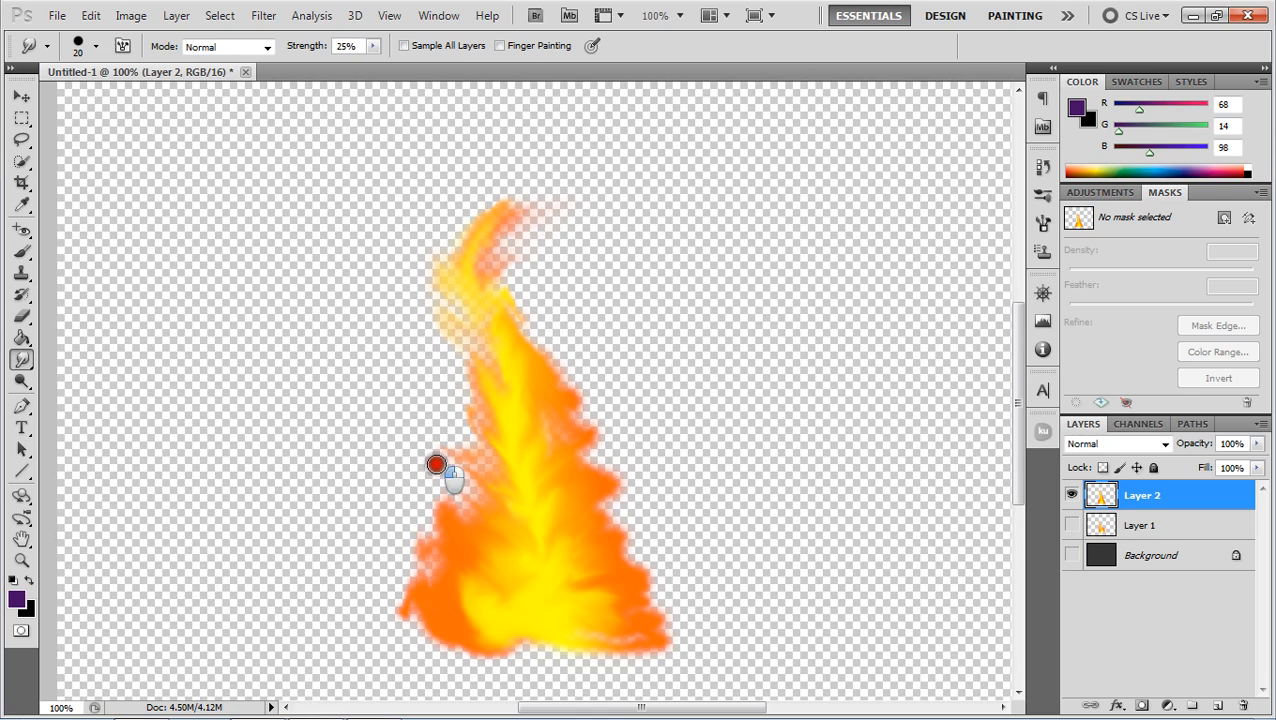
- Streak the flame's lower left edge into licks over the transparent background
left_click_drag(436, 464, 524, 564)
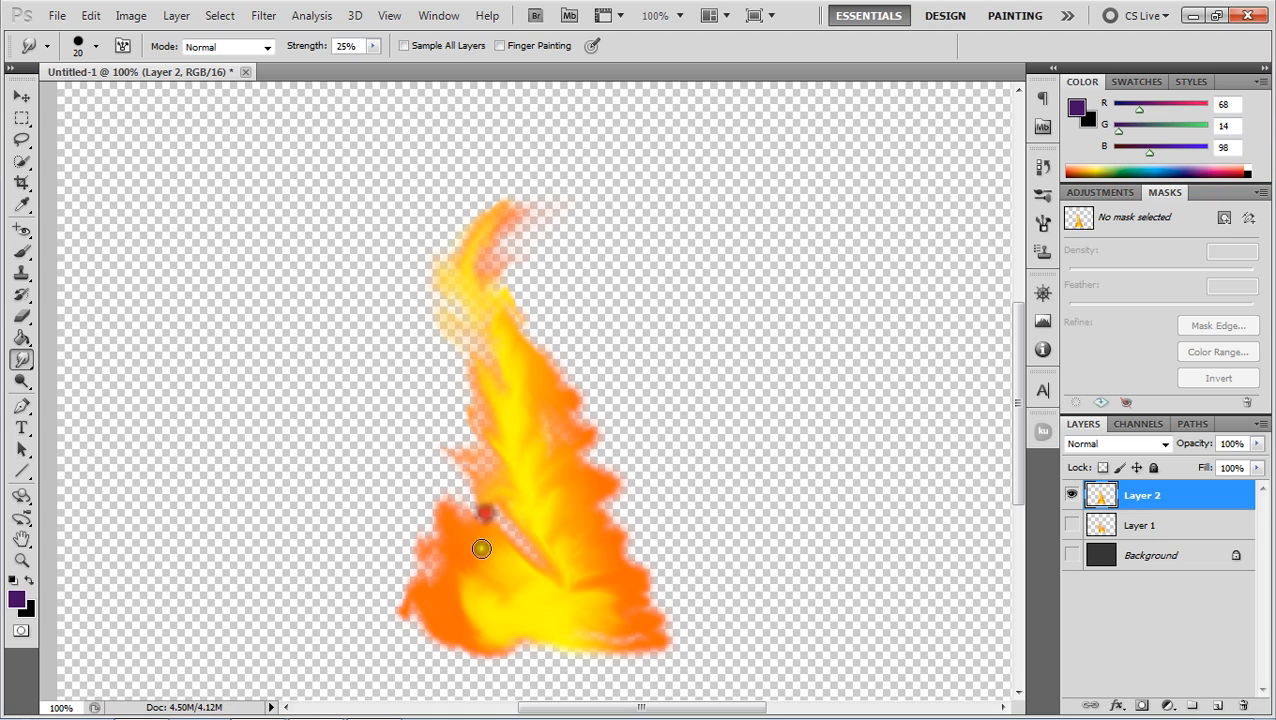
left_click_drag(480, 548, 528, 550)
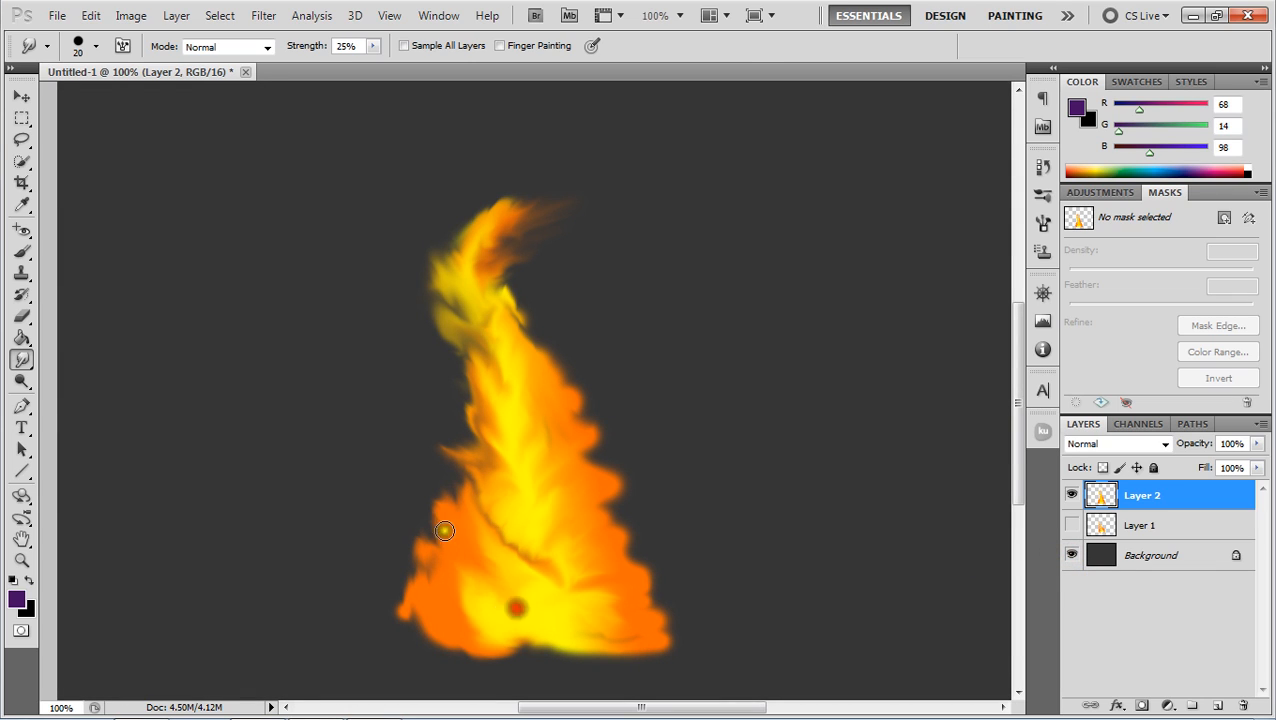
- Smudge the flame's base, middle and neck into wavy flickering strands up to the tip
left_click_drag(444, 532, 496, 600)
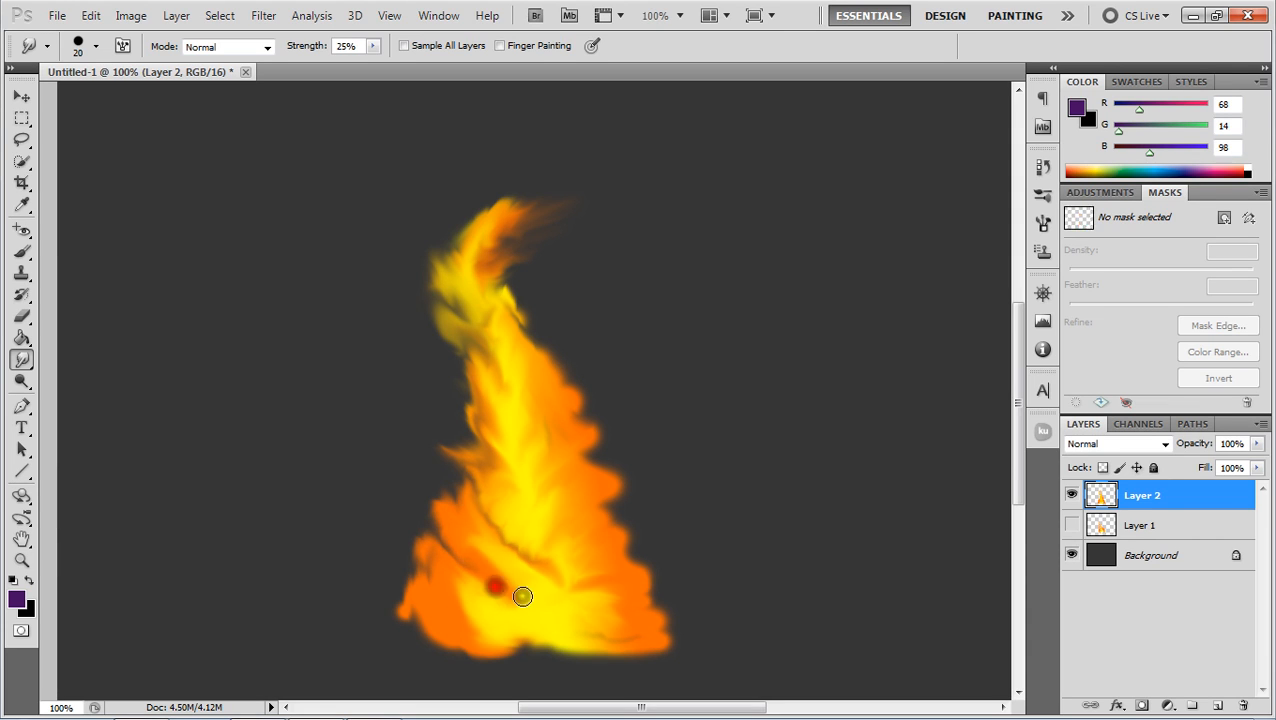
left_click_drag(522, 596, 588, 432)
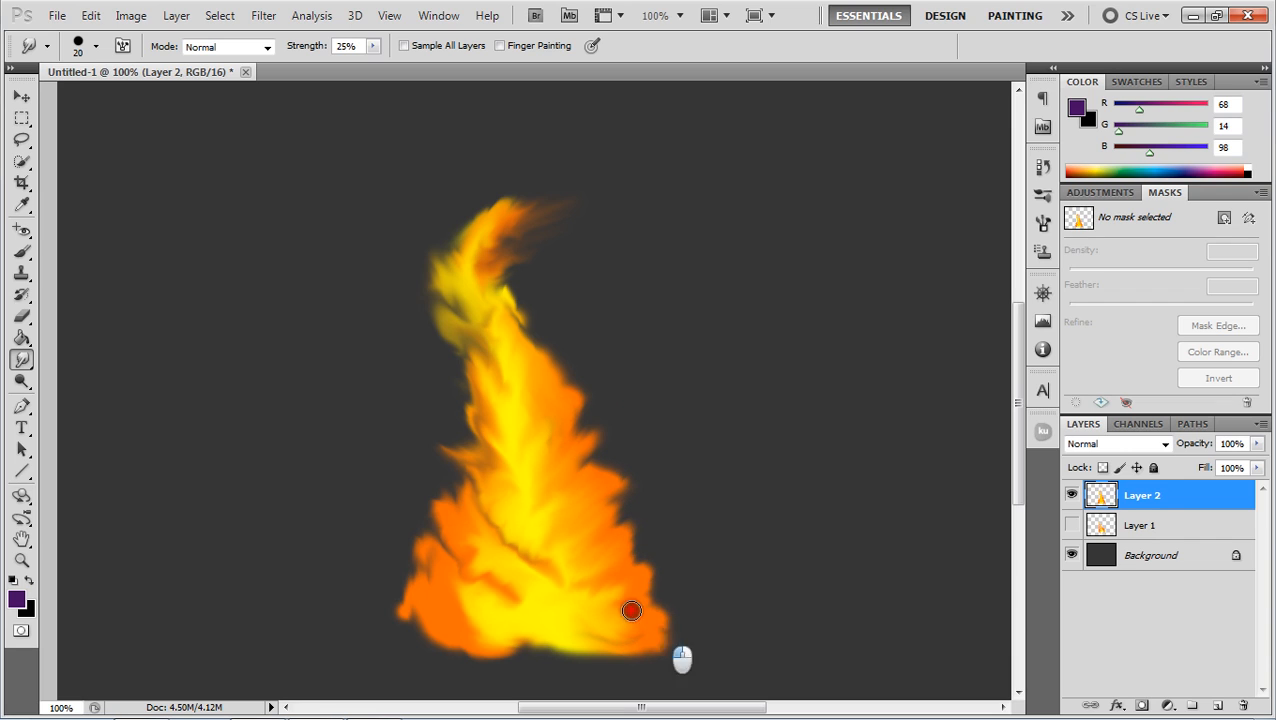
left_click_drag(632, 610, 656, 632)
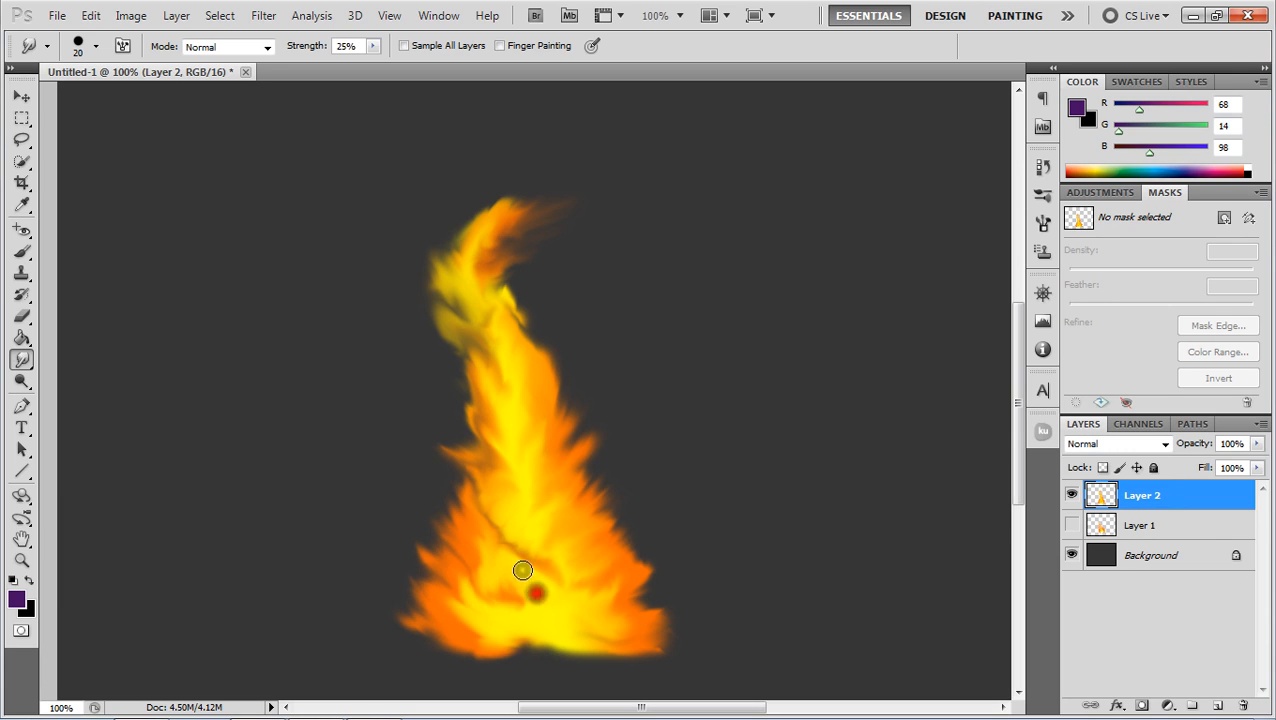
left_click_drag(524, 590, 504, 374)
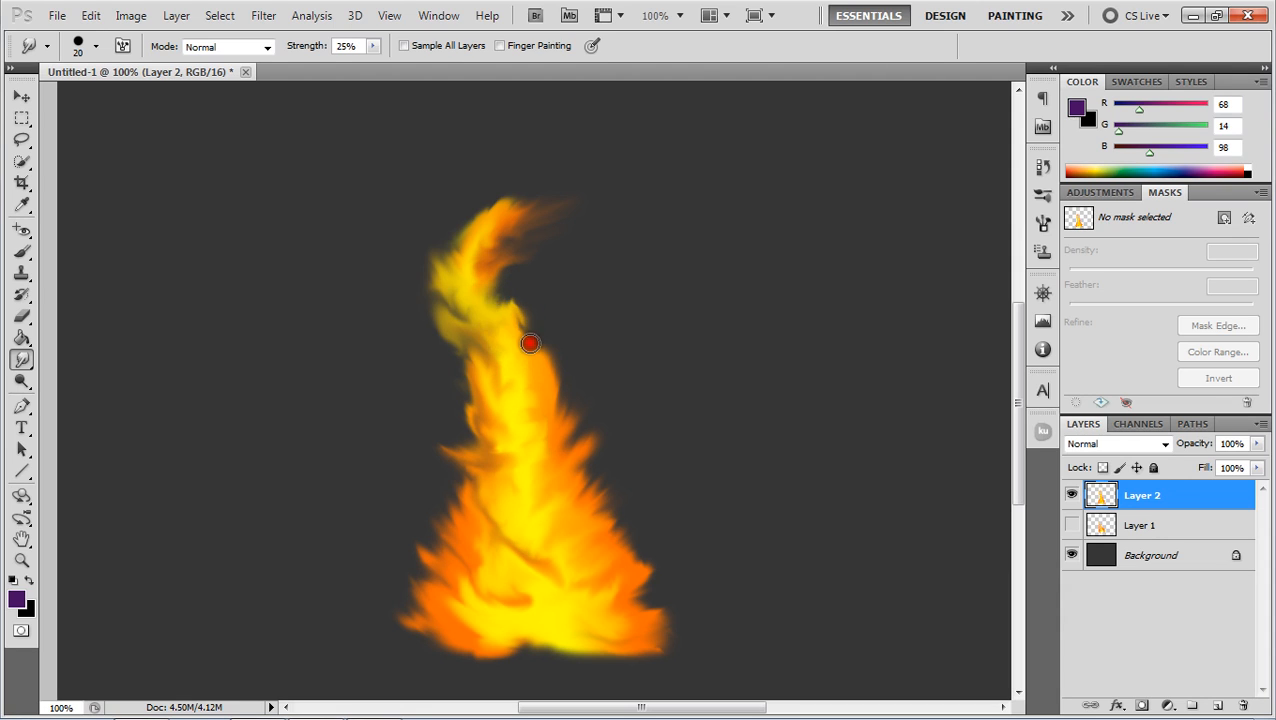
left_click_drag(530, 344, 496, 336)
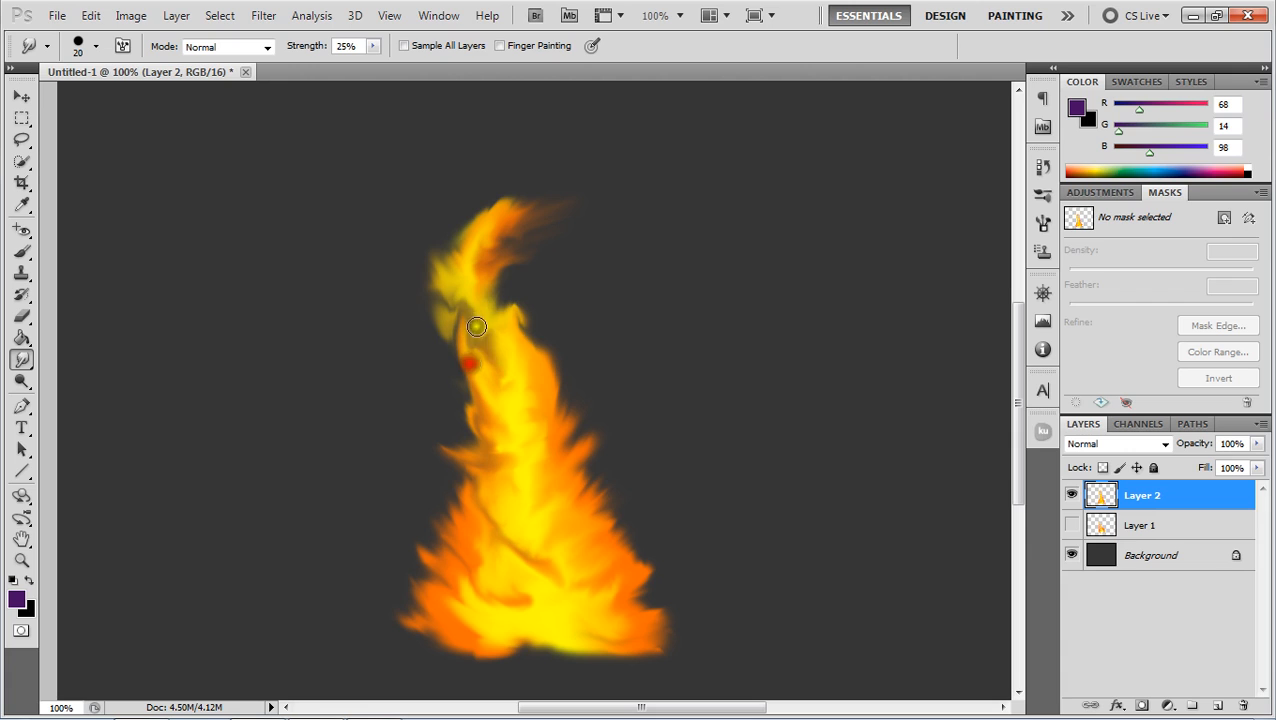
left_click_drag(476, 328, 512, 216)
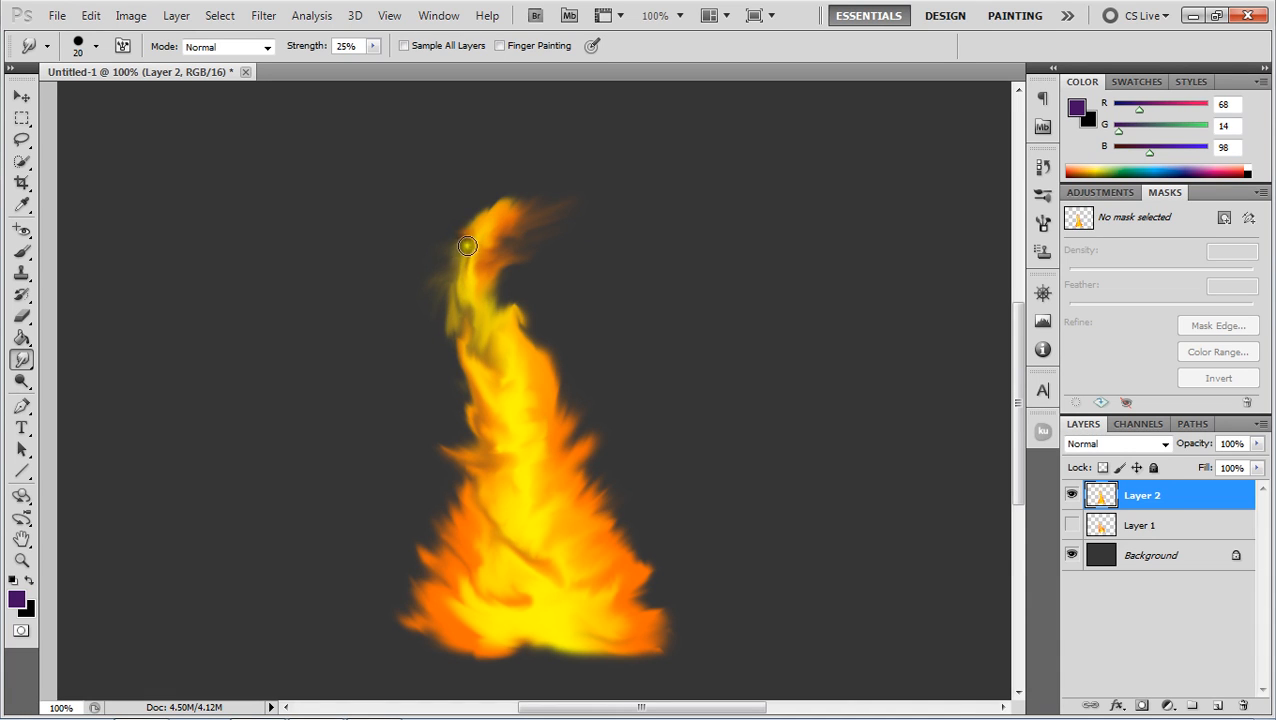
left_click_drag(468, 248, 448, 332)
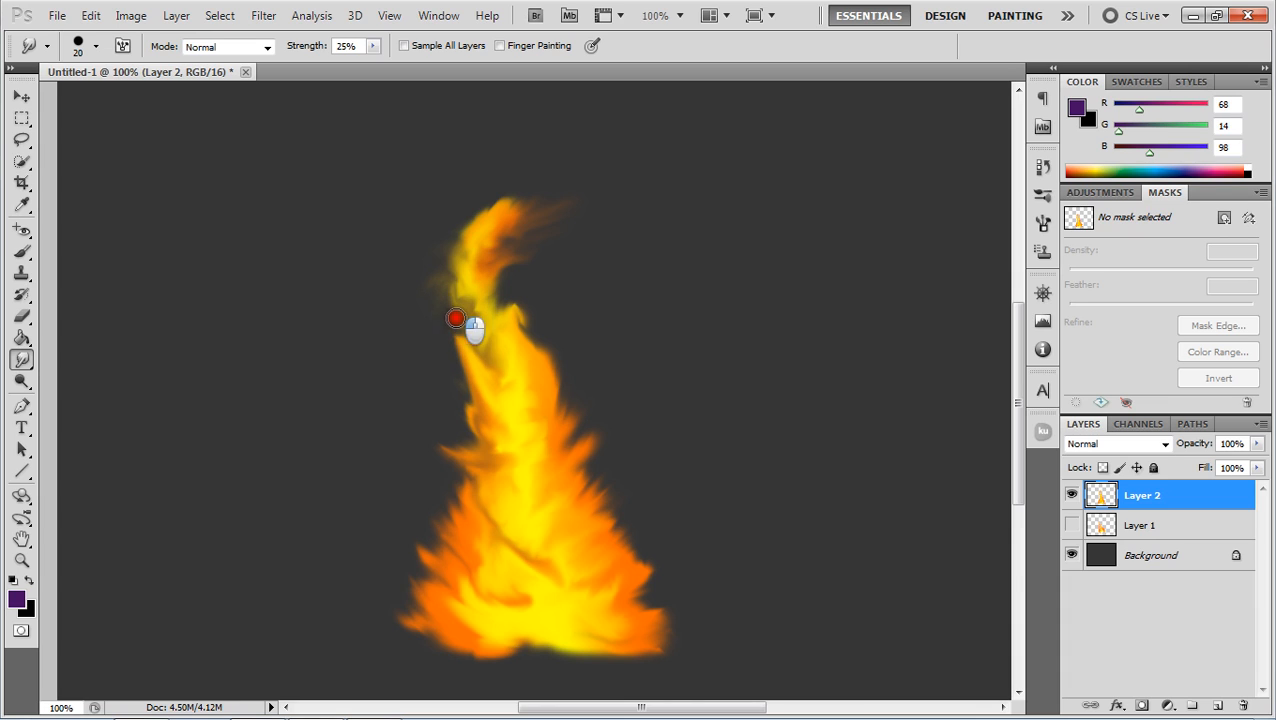
left_click_drag(456, 318, 476, 344)
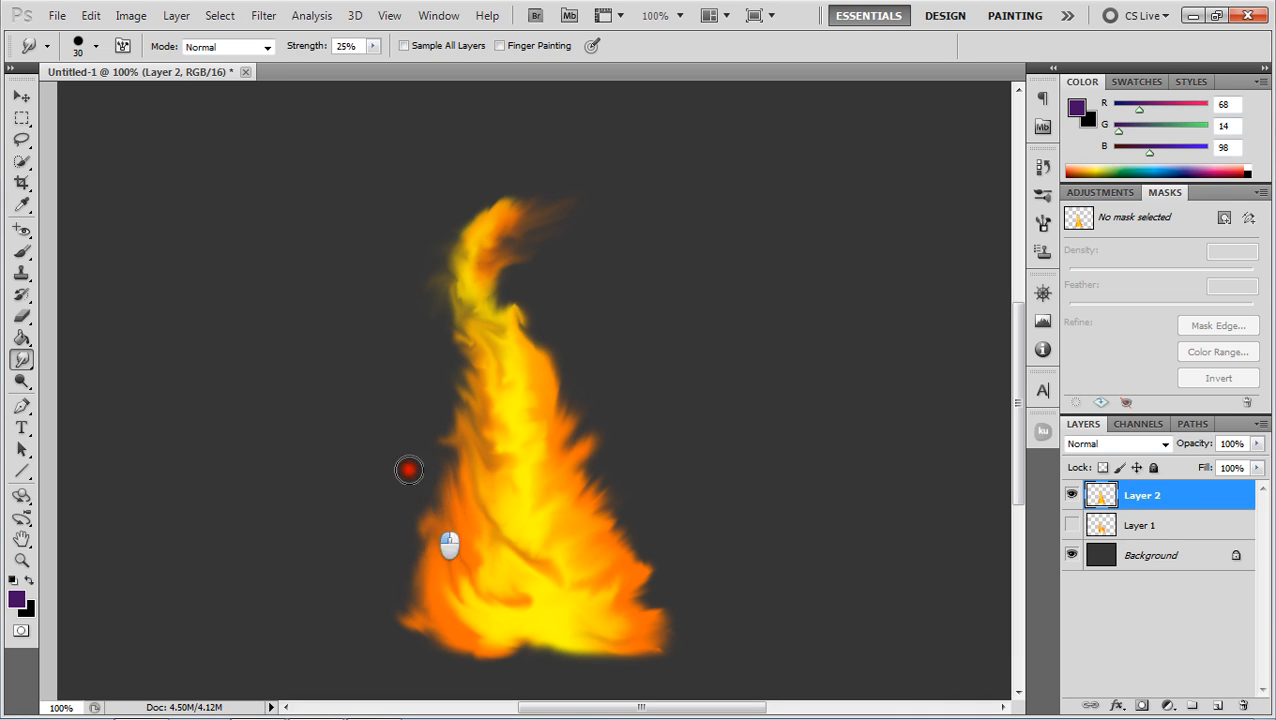
- Push licks out the flame's sides and streak colour up its inner column
left_click_drag(410, 470, 596, 520)
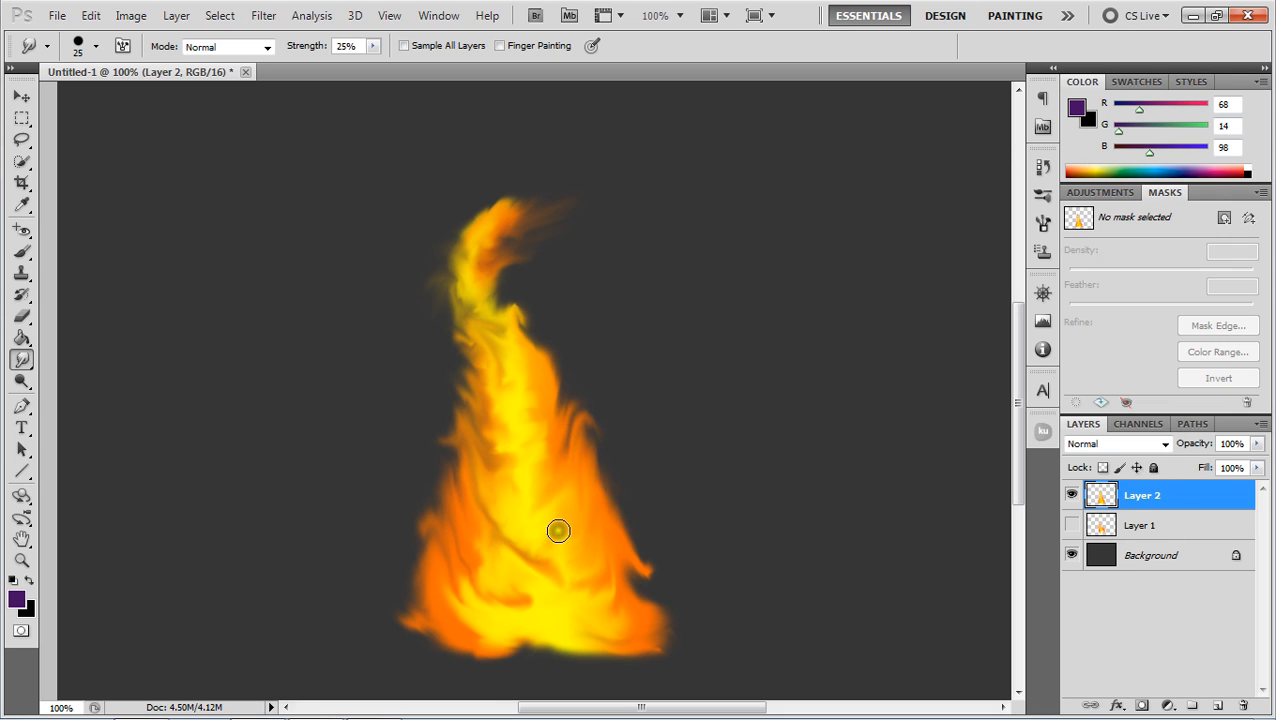
left_click_drag(558, 530, 604, 592)
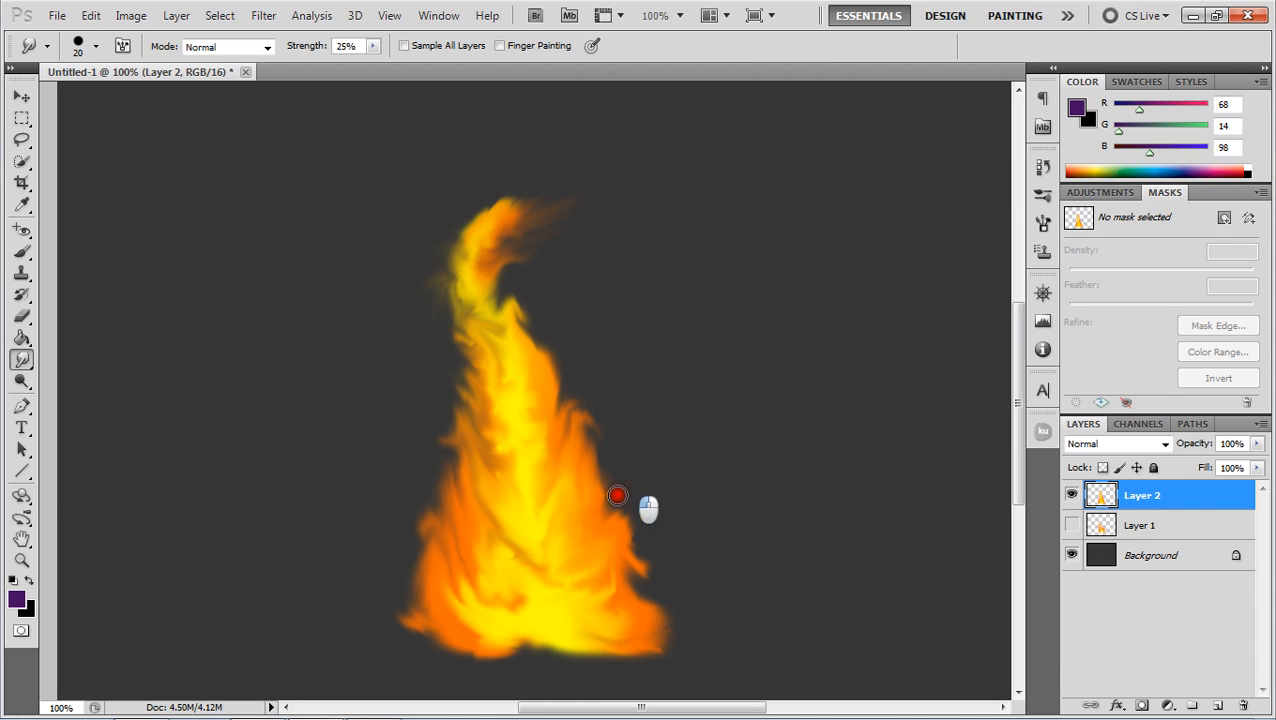
left_click_drag(616, 496, 624, 560)
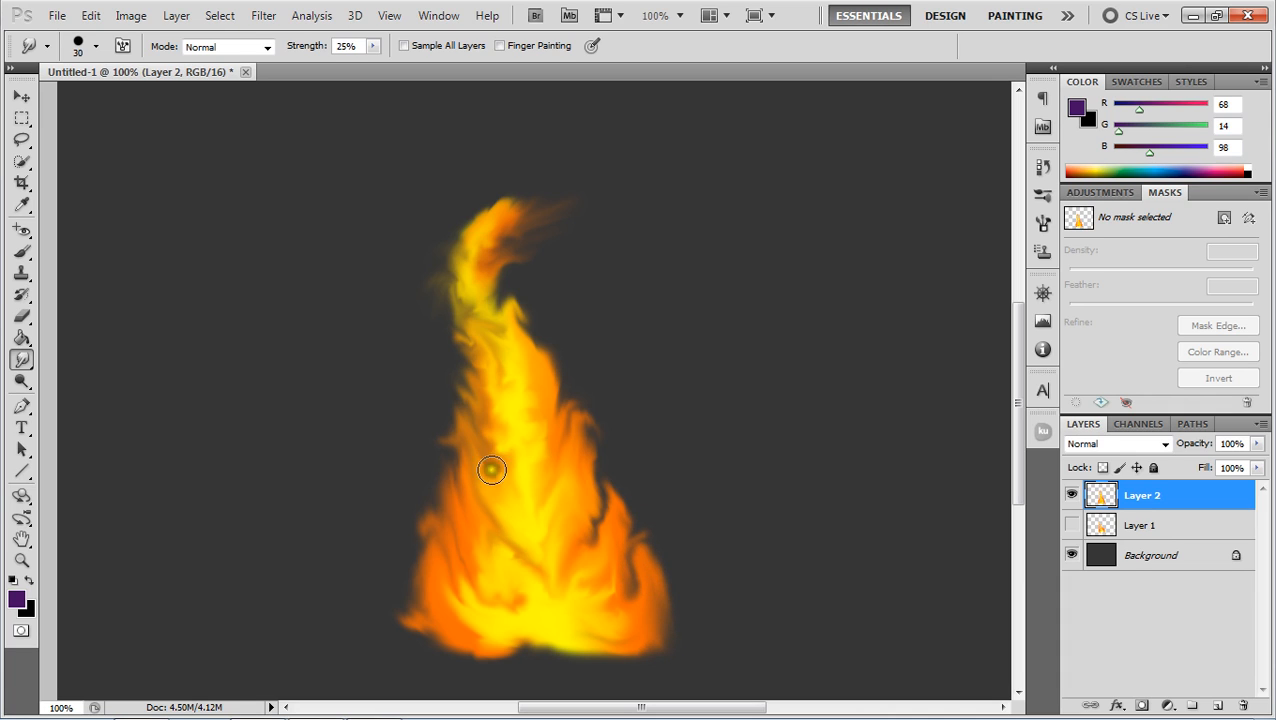
left_click_drag(492, 470, 524, 340)
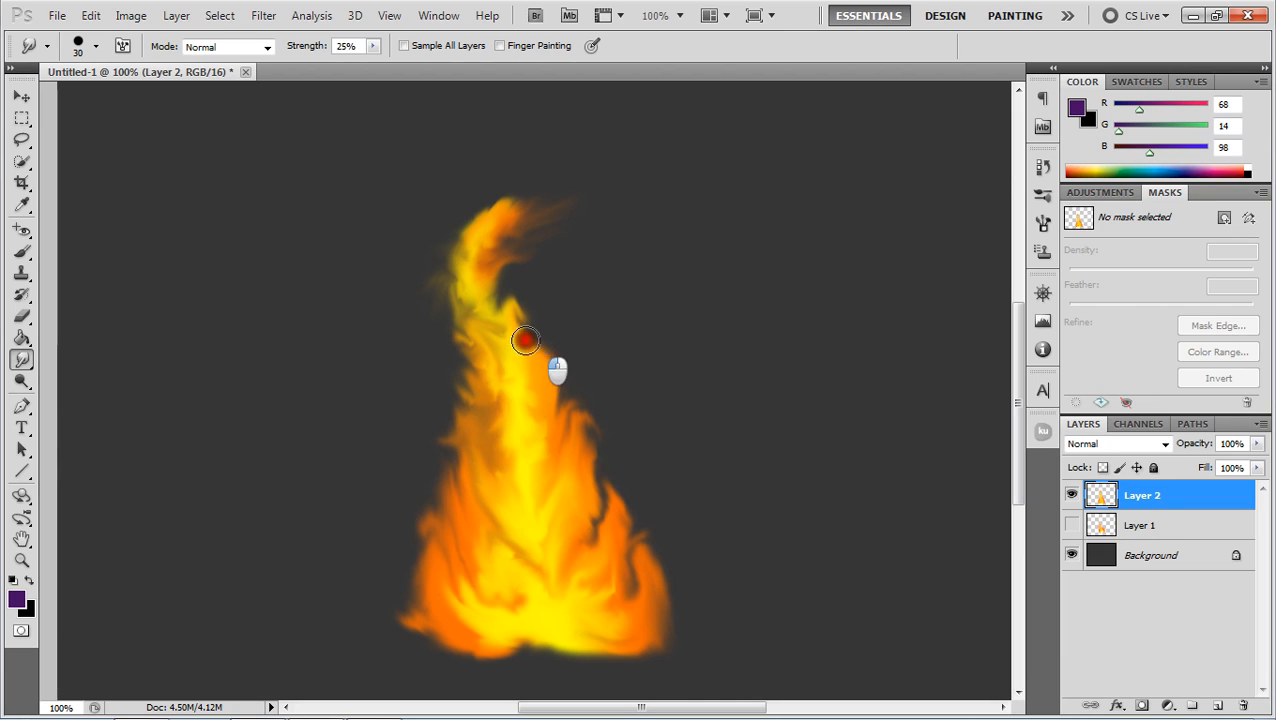
left_click_drag(524, 340, 550, 388)
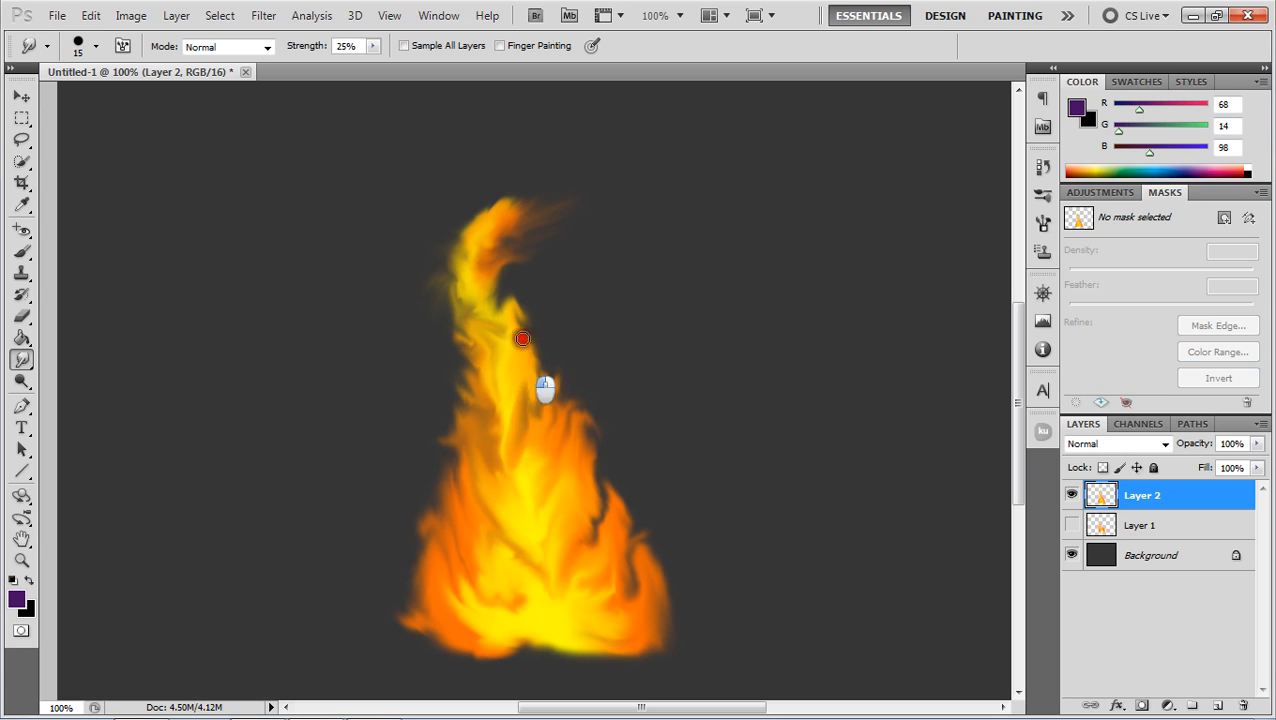
left_click_drag(520, 340, 518, 408)
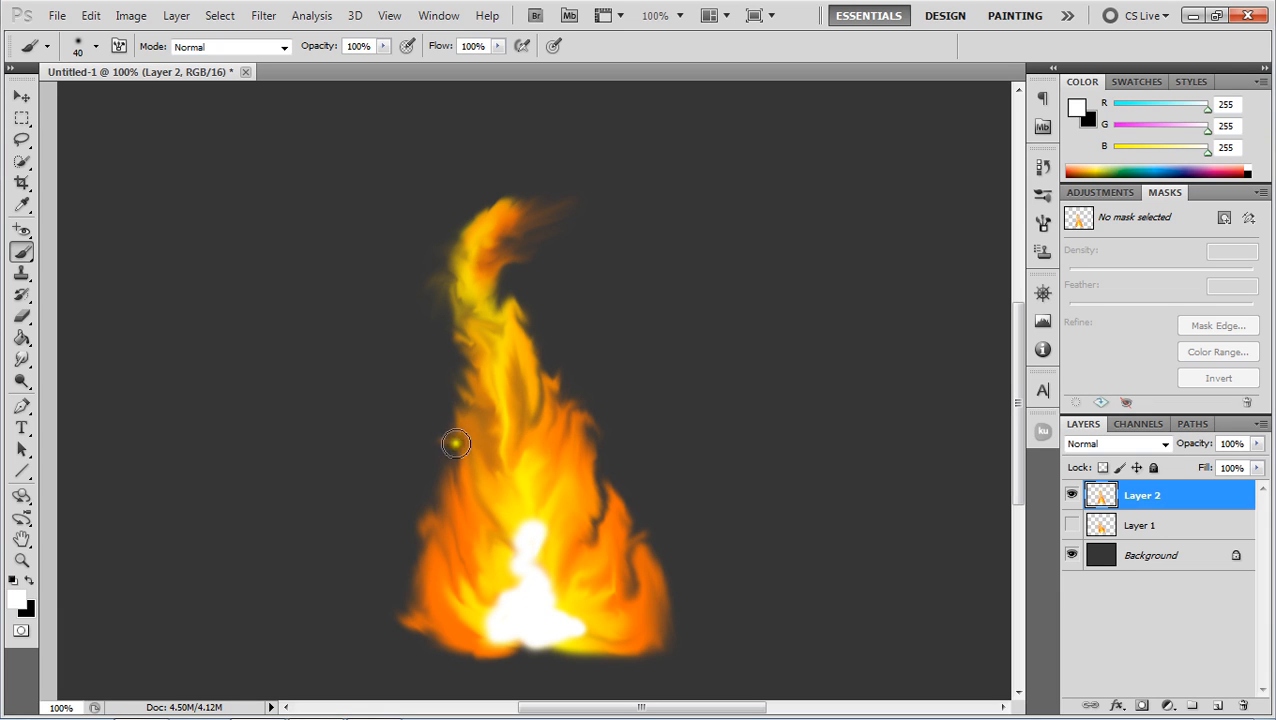
- Paint a white glowing core at the flame's base and smudge it upward into the orange
left_click(20, 350)
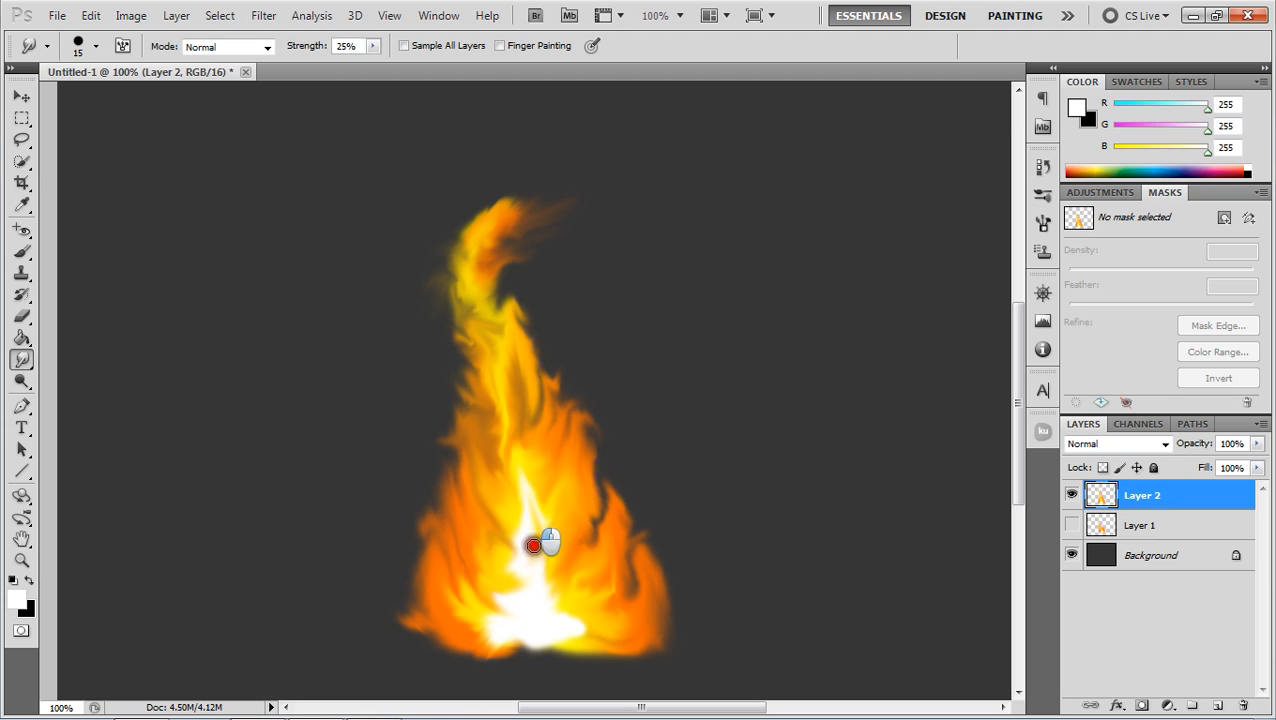
left_click_drag(532, 544, 528, 580)
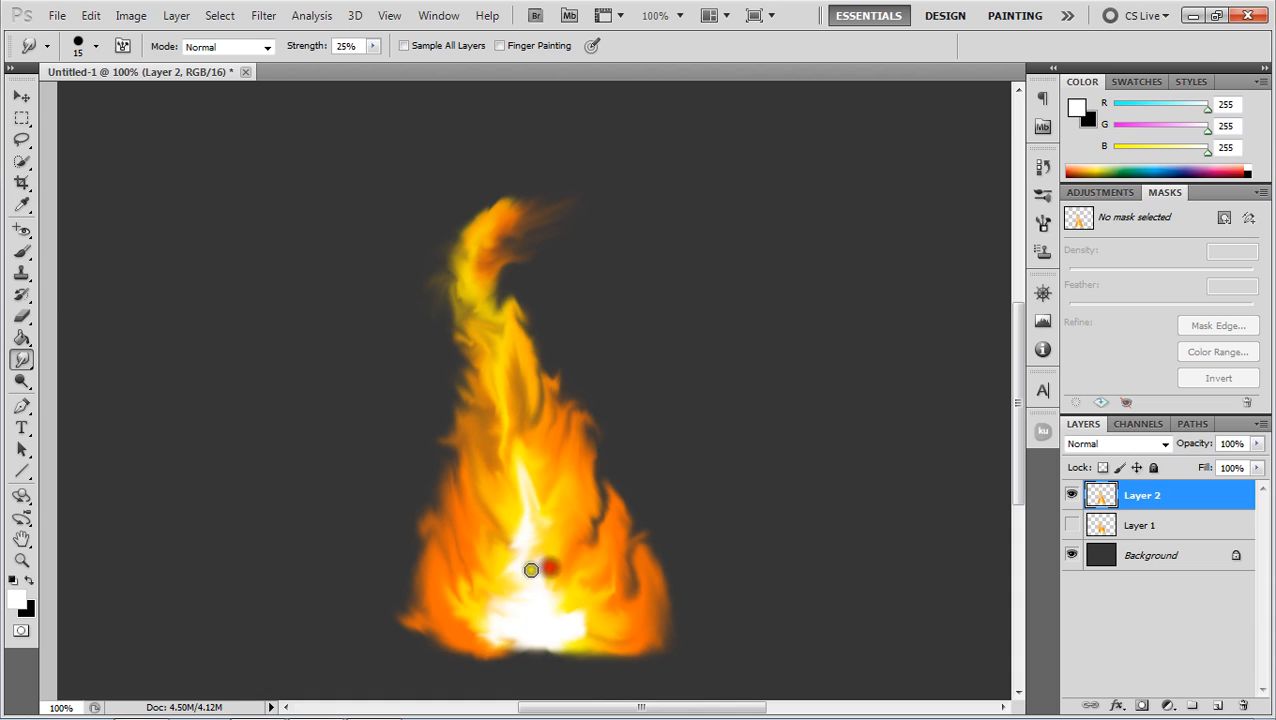
left_click_drag(532, 570, 516, 236)
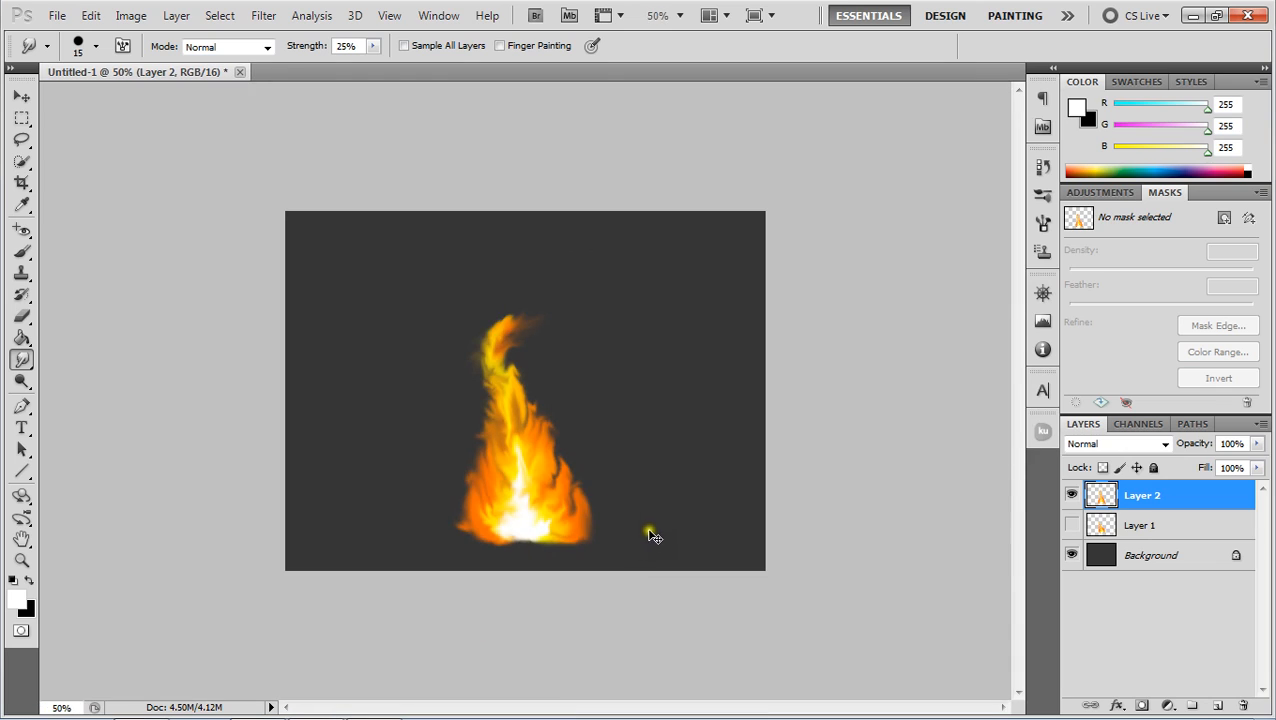
mouse_move(616, 458)
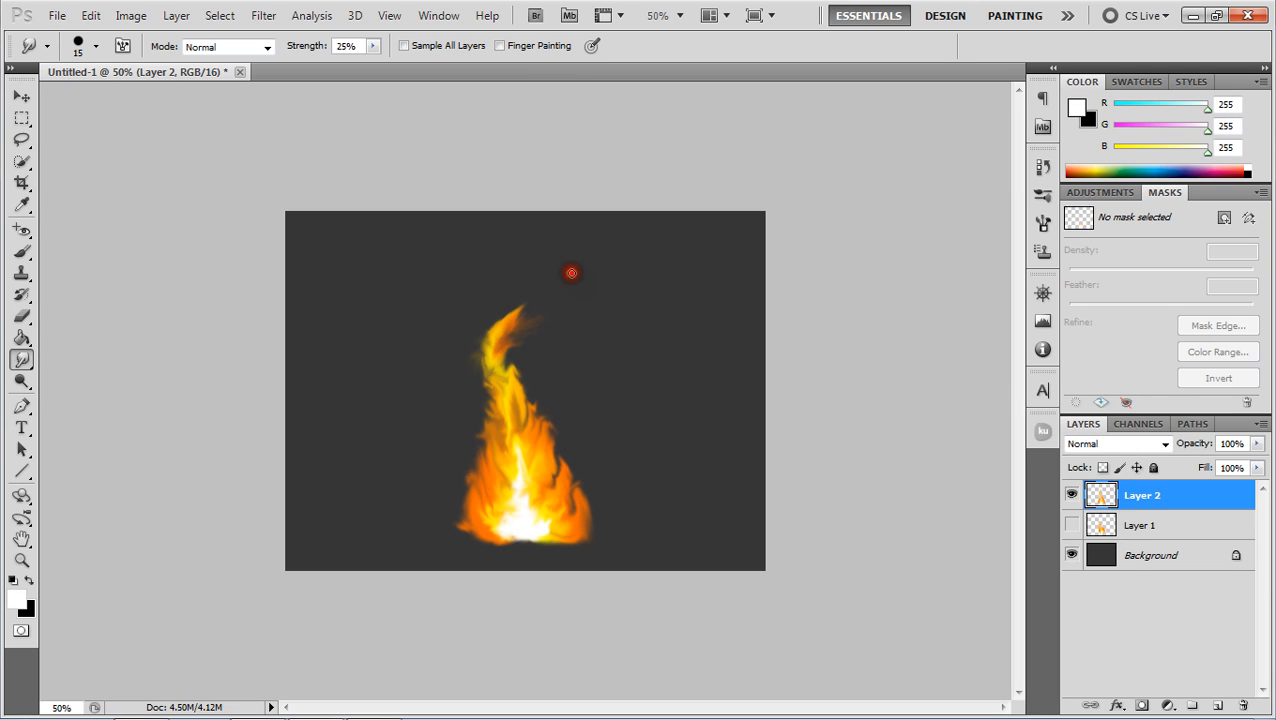
- Smudge the flame's curling tip into a finer, tapering wisp
left_click_drag(572, 272, 490, 344)
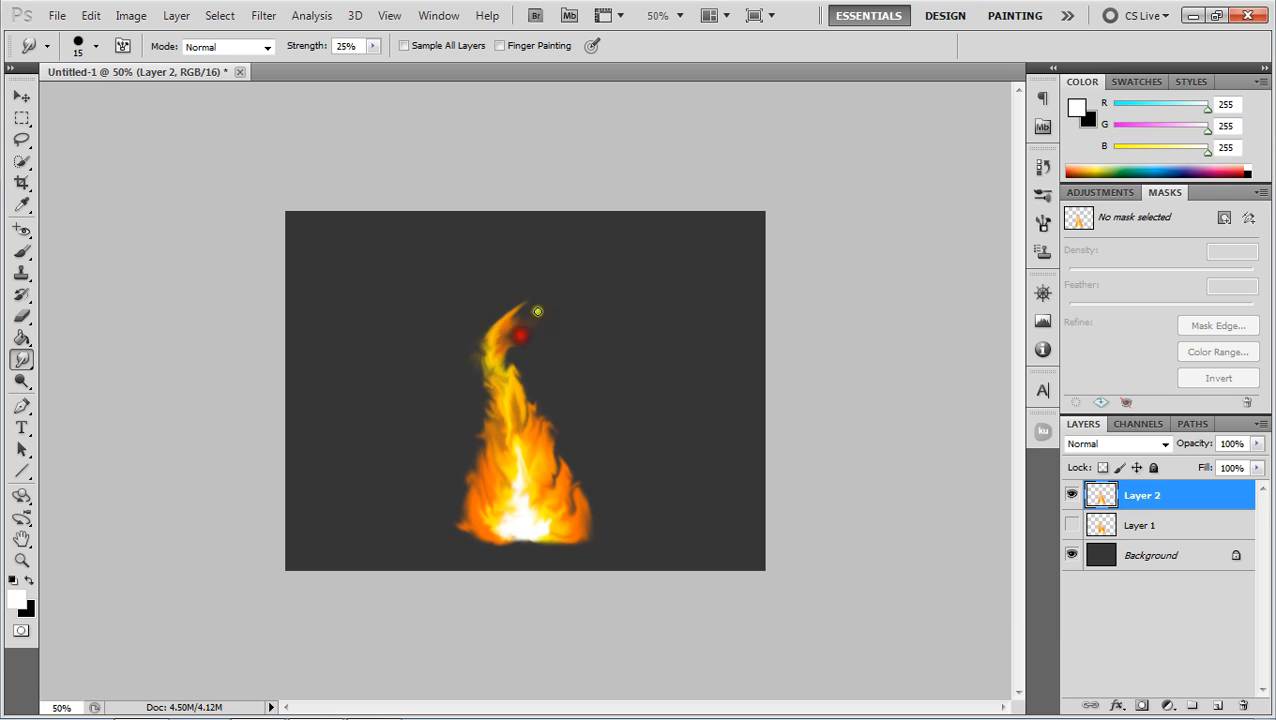
left_click_drag(536, 312, 528, 364)
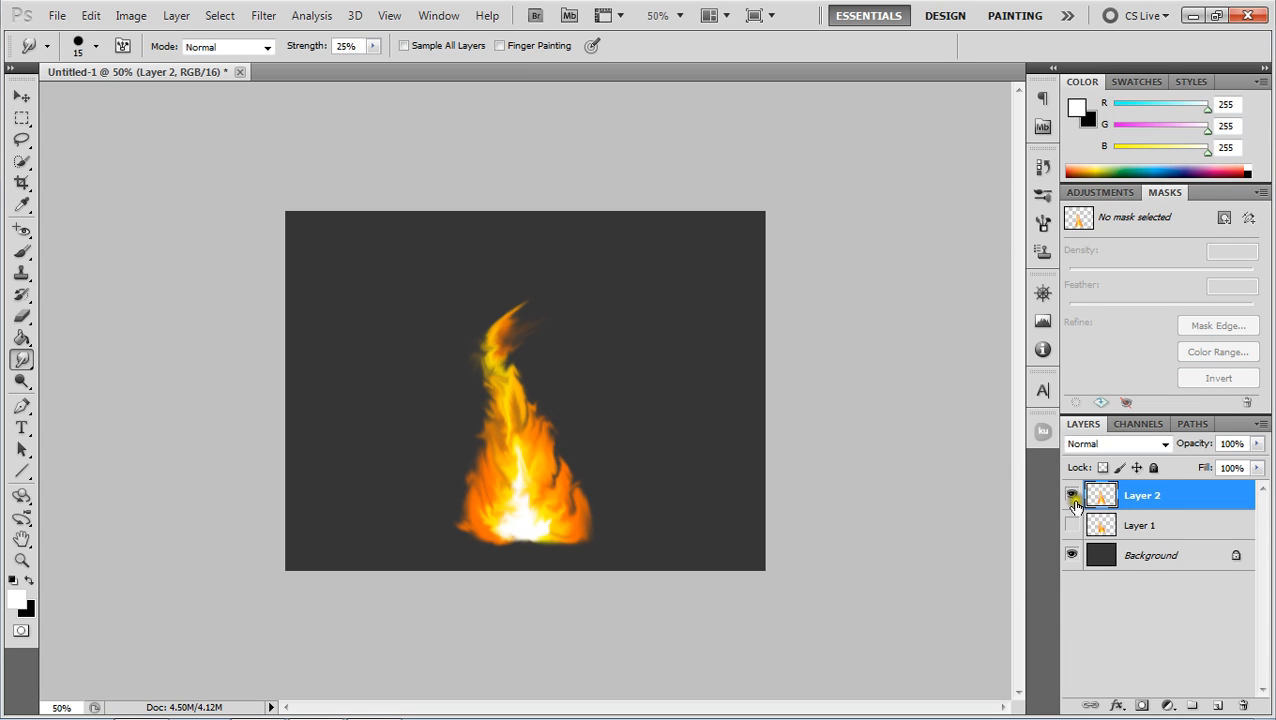
- Show Layer 1 so both flames stand side by side on the canvas
left_click(20, 96)
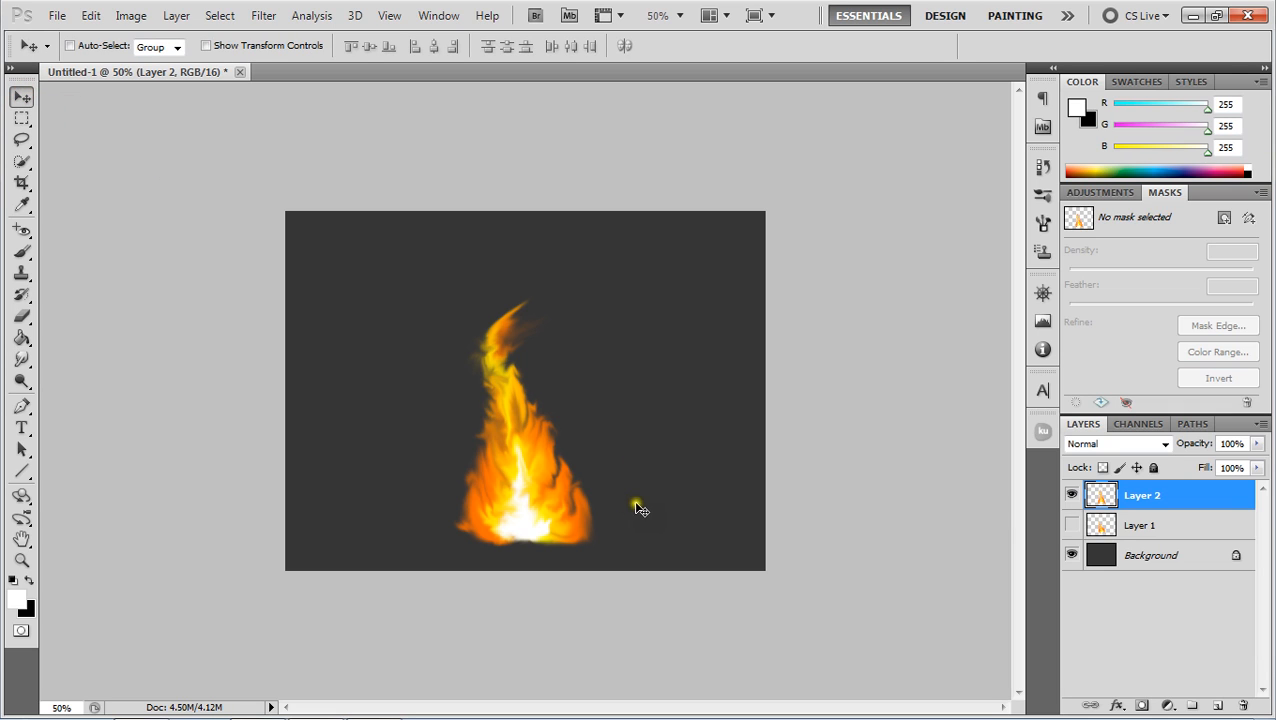
left_click(1072, 524)
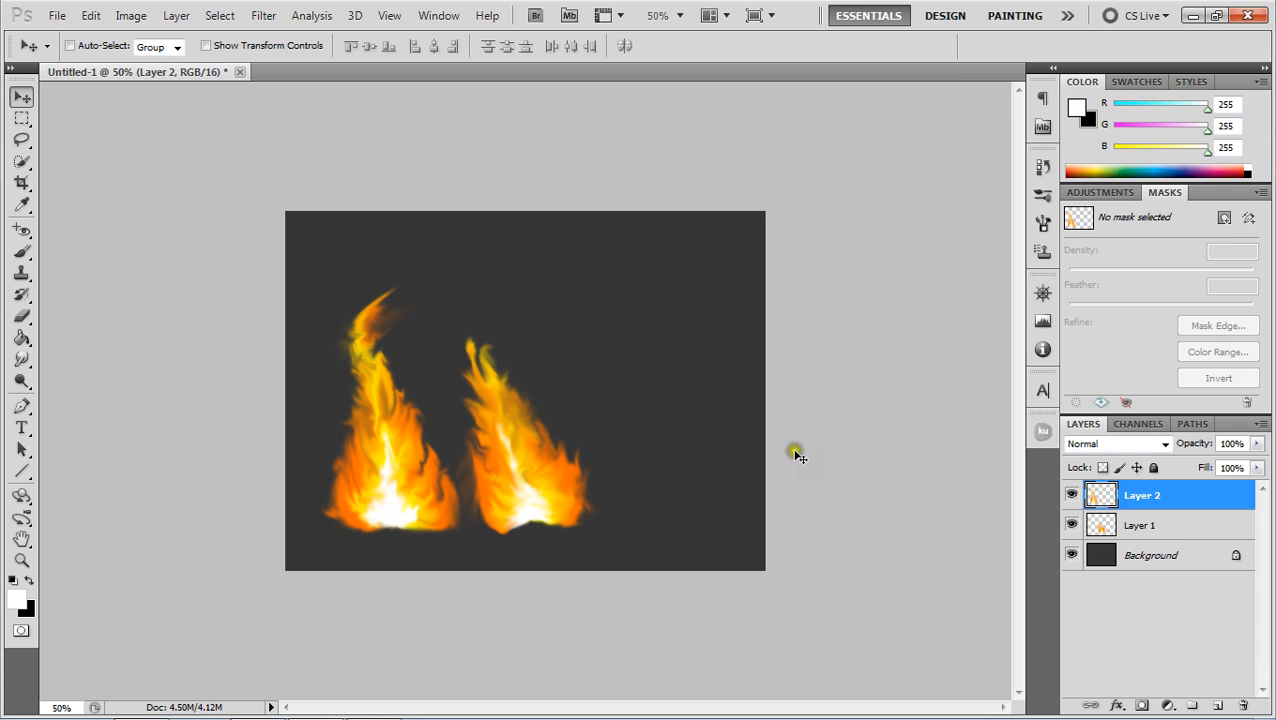
mouse_move(870, 420)
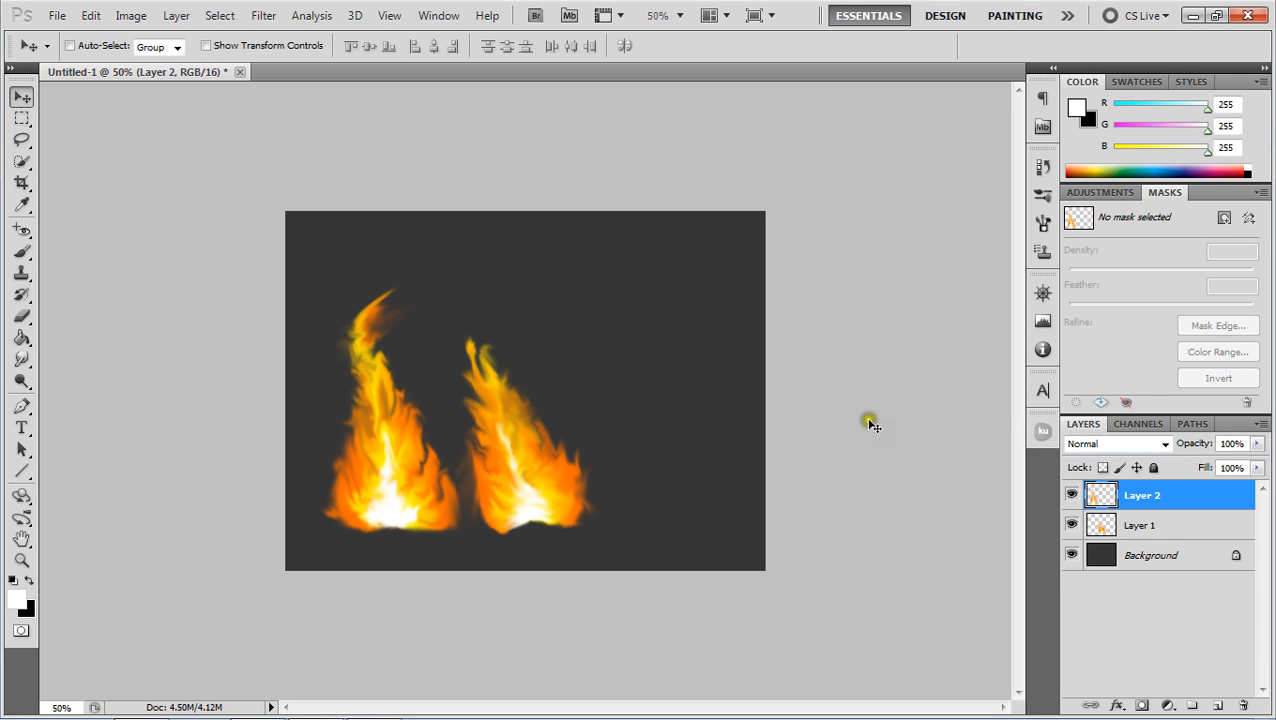
mouse_move(530, 444)
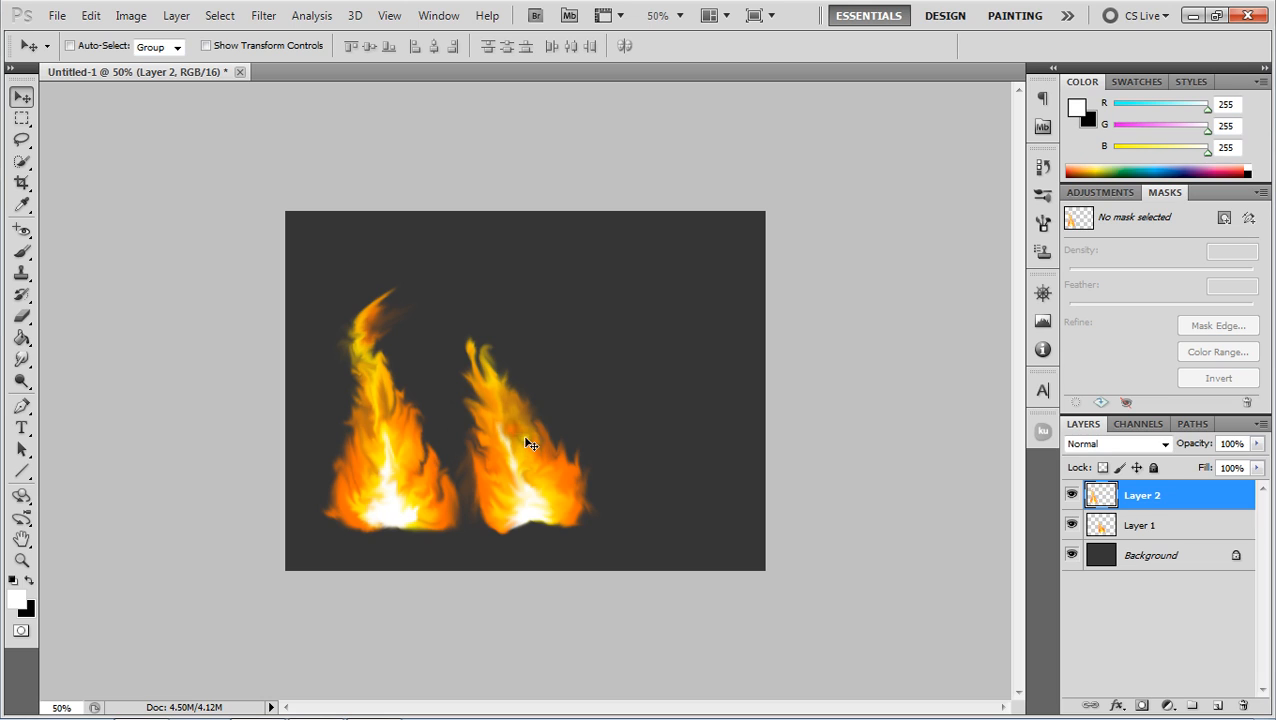